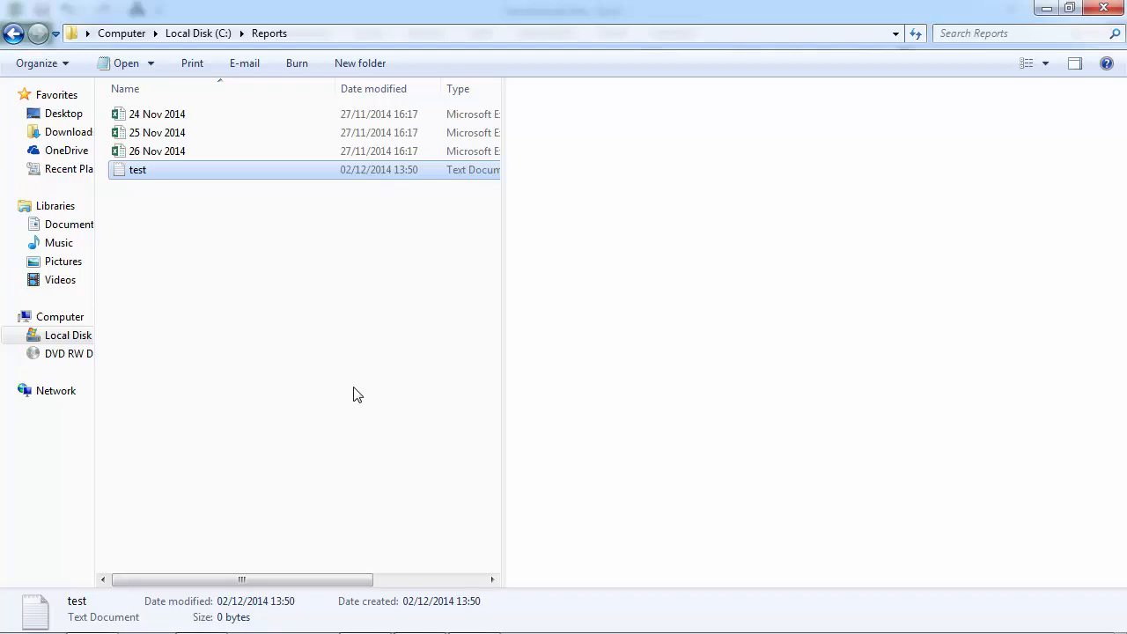
{"action": "mouse_move", "coordinate": [280, 166]}
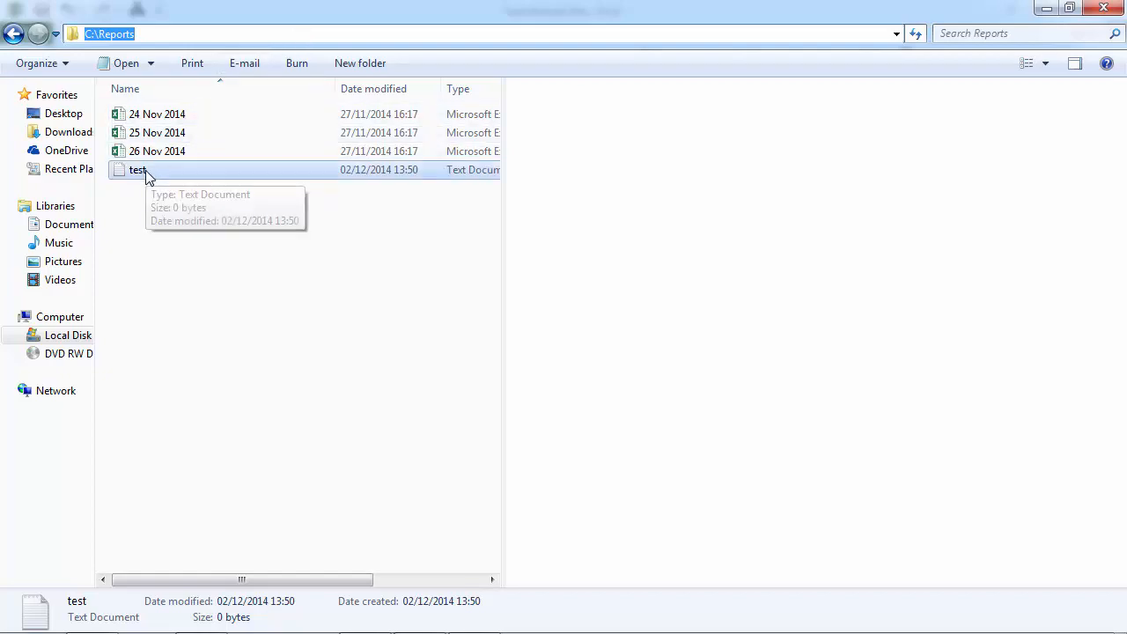
{"action": "mouse_move", "coordinate": [168, 210]}
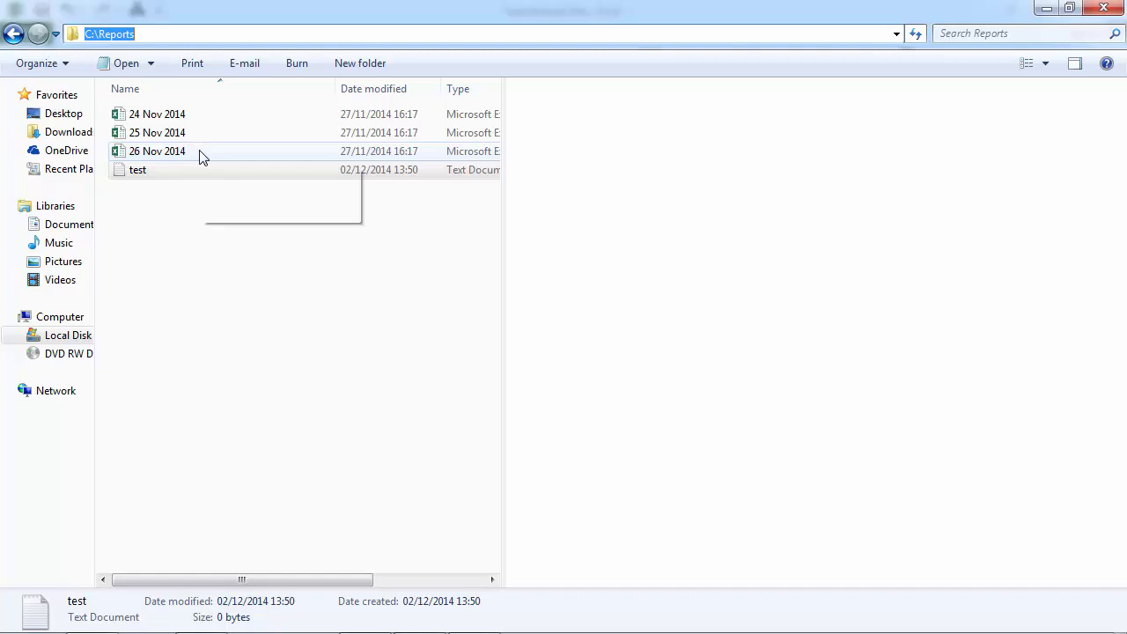
Note the test file among the Reports contents, then view Sheet1's code from its tab menu.
{"action": "left_click", "coordinate": [137, 169]}
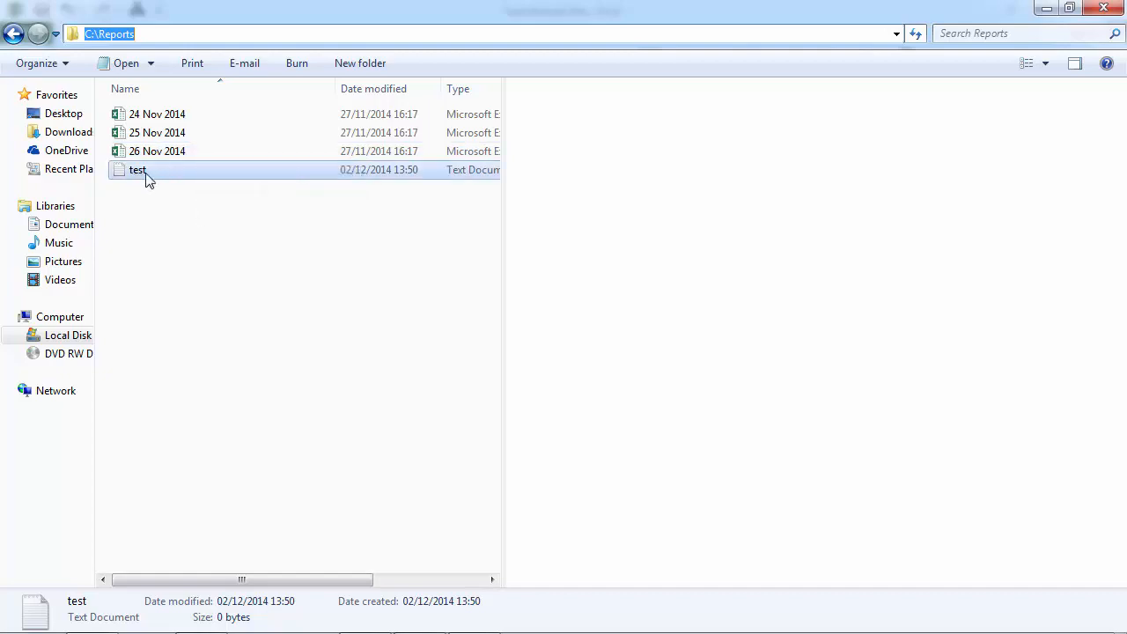
{"action": "mouse_move", "coordinate": [332, 420]}
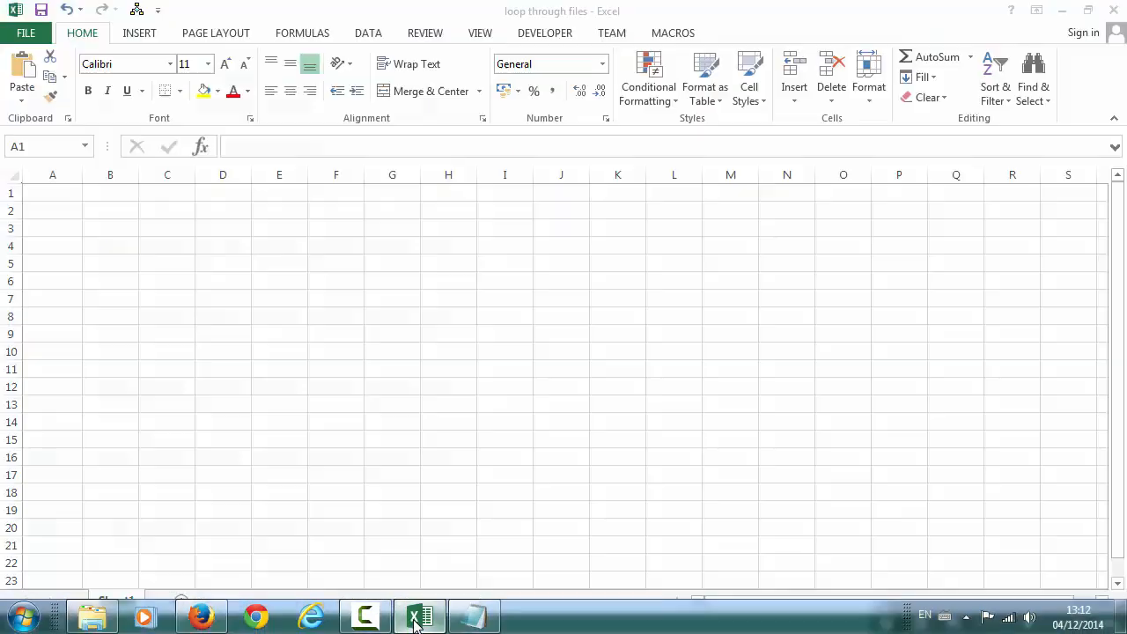
{"action": "right_click", "coordinate": [116, 600]}
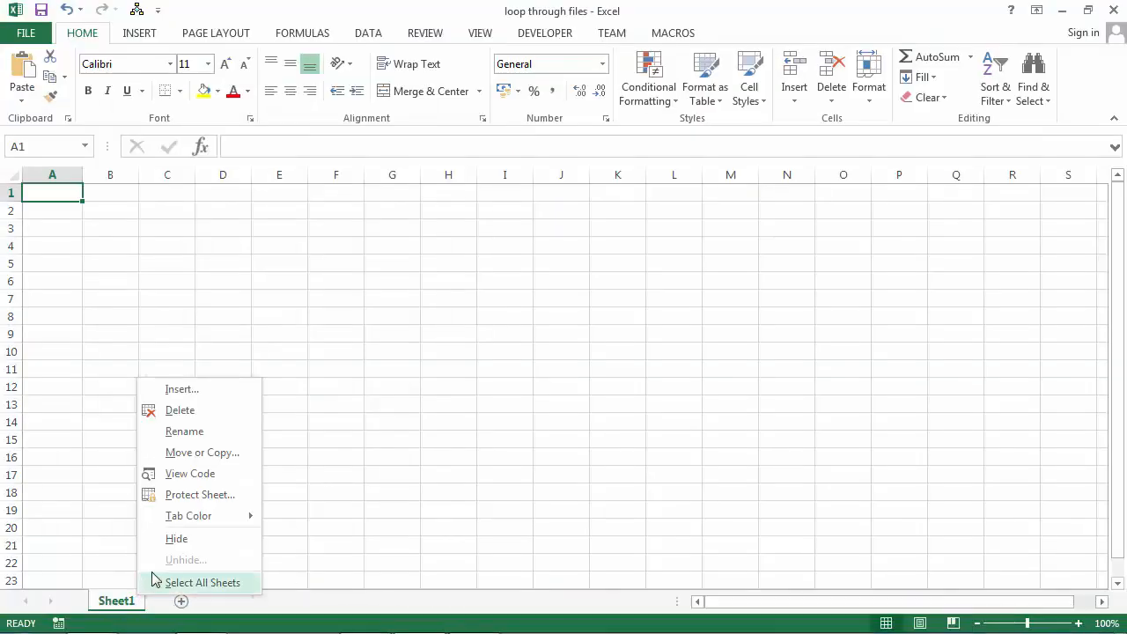
{"action": "left_click", "coordinate": [190, 474]}
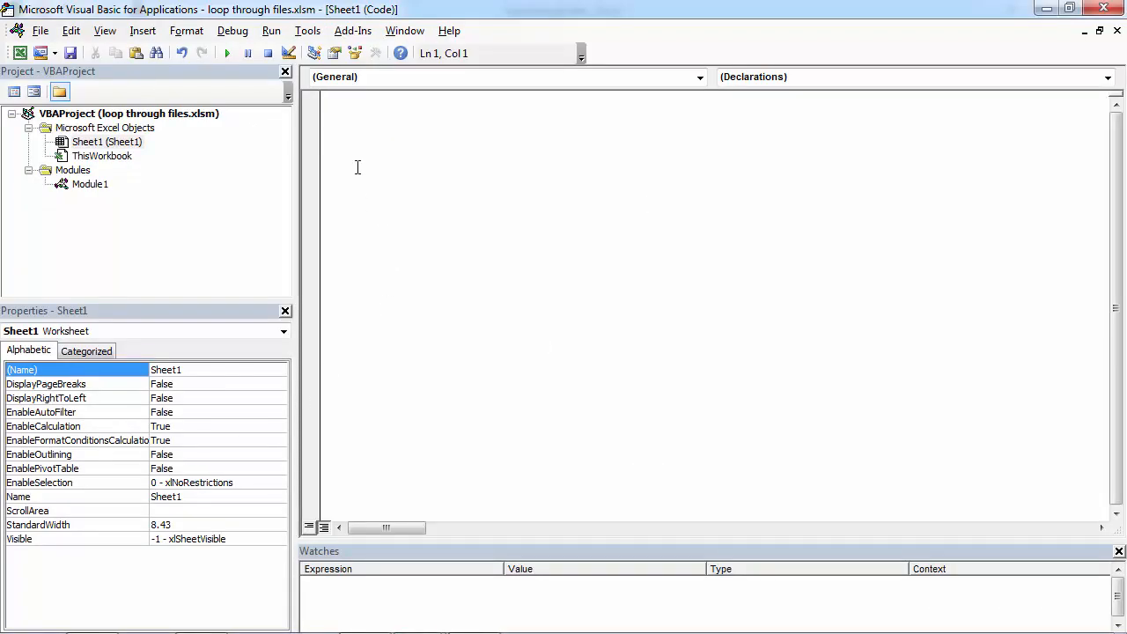
In Module1 begin Sub GetFiles and start declaring Dim file As String.
{"action": "double_click", "coordinate": [89, 184]}
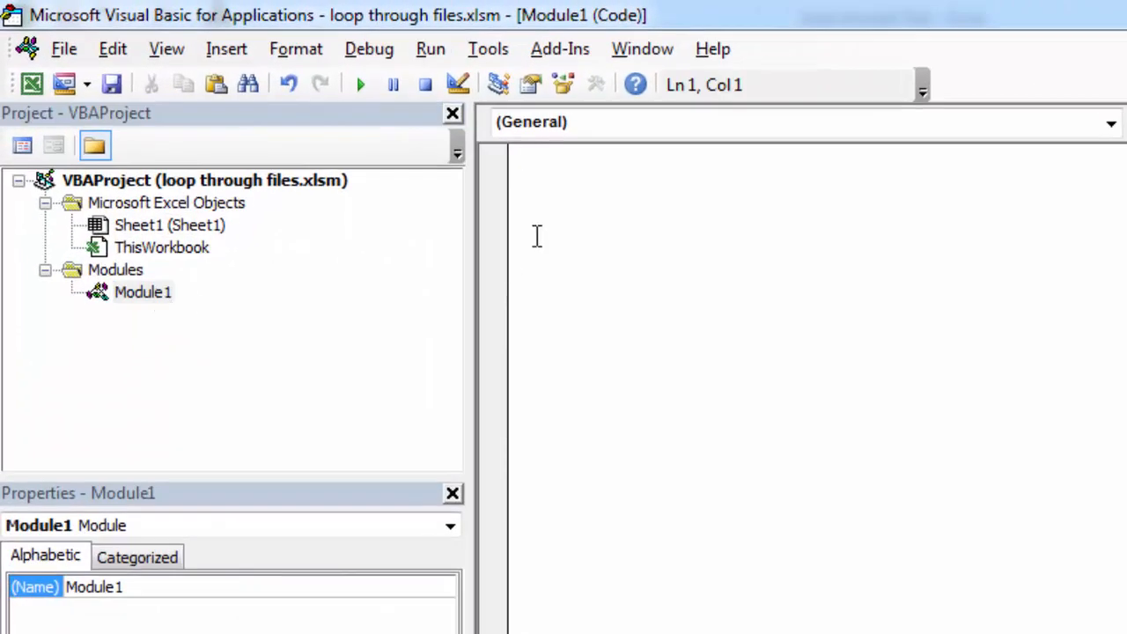
{"action": "type", "text": "Sub"}
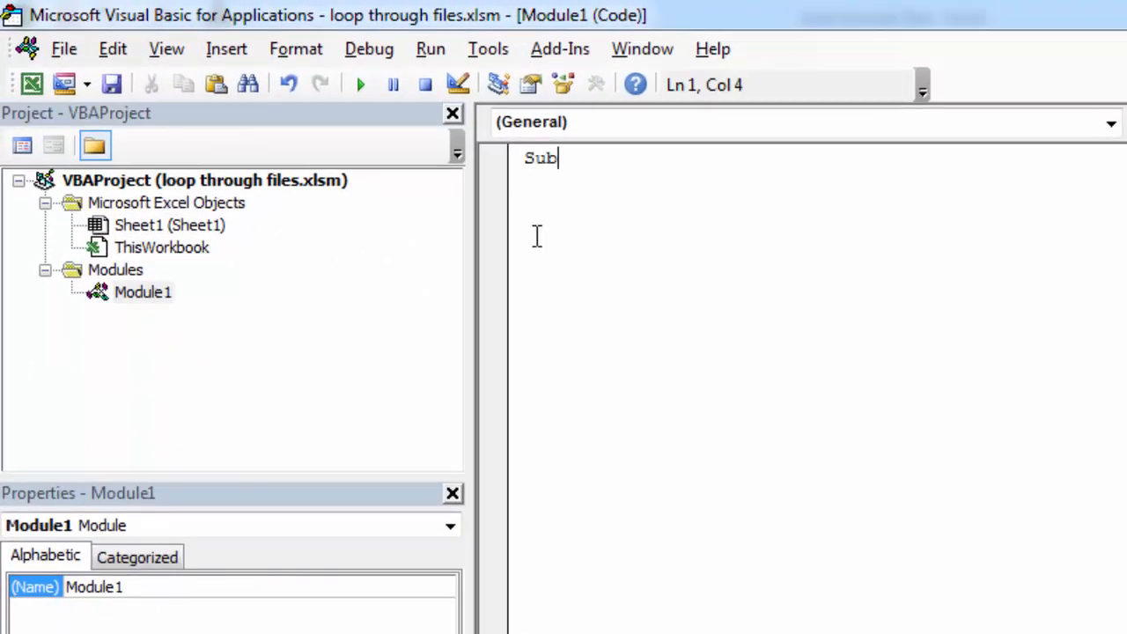
{"action": "type", "text": "GetFi"}
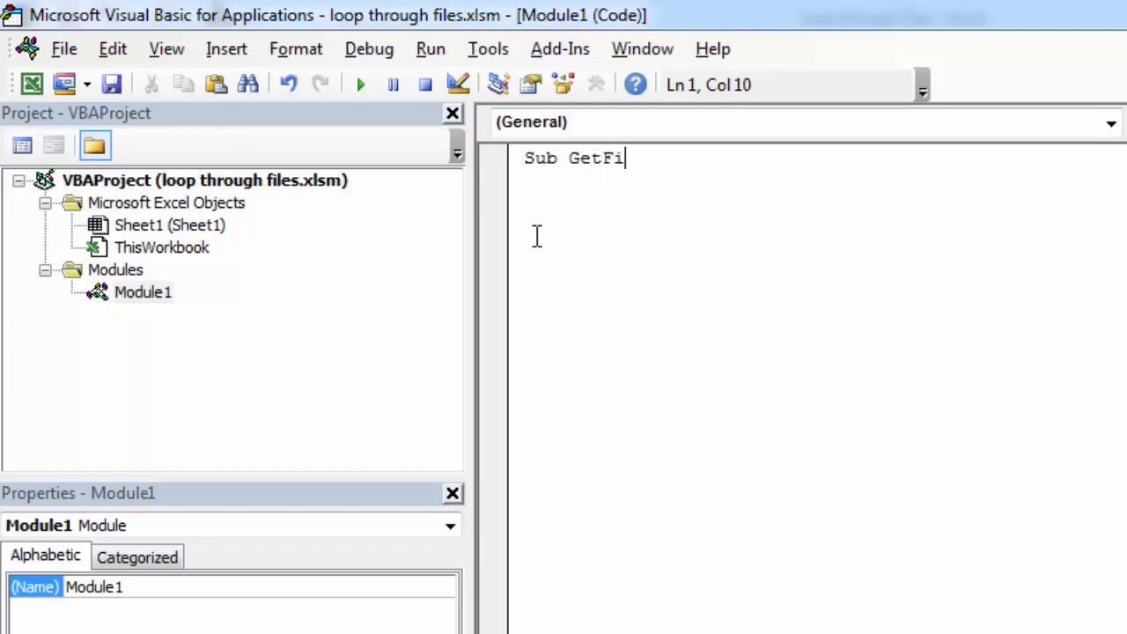
{"action": "key", "text": "enter"}
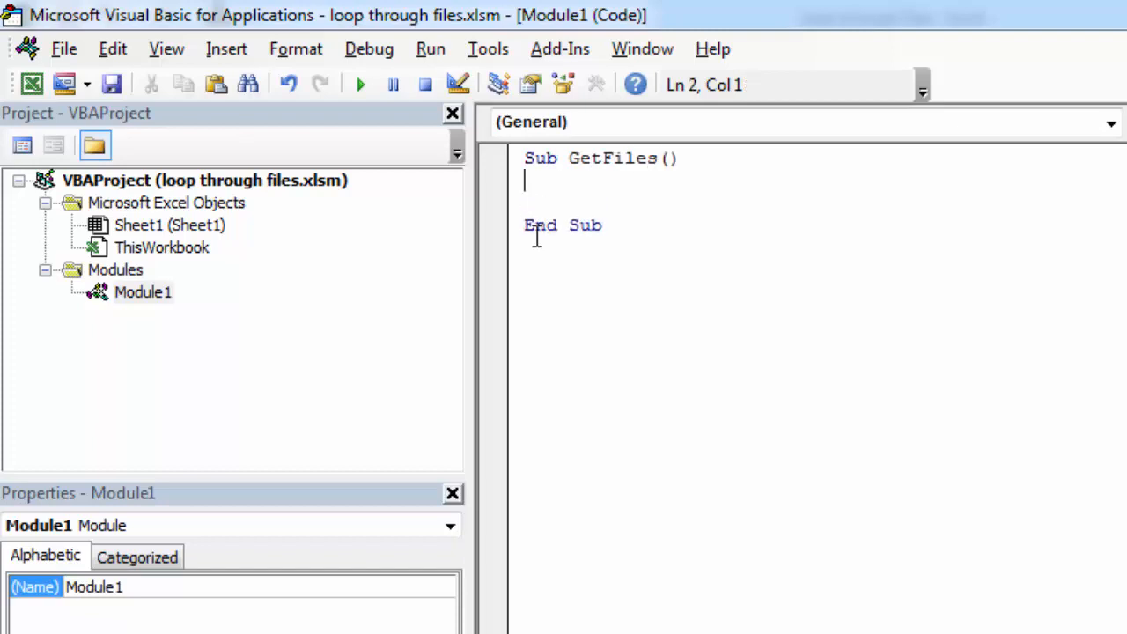
{"action": "type", "text": "Dim file As String"}
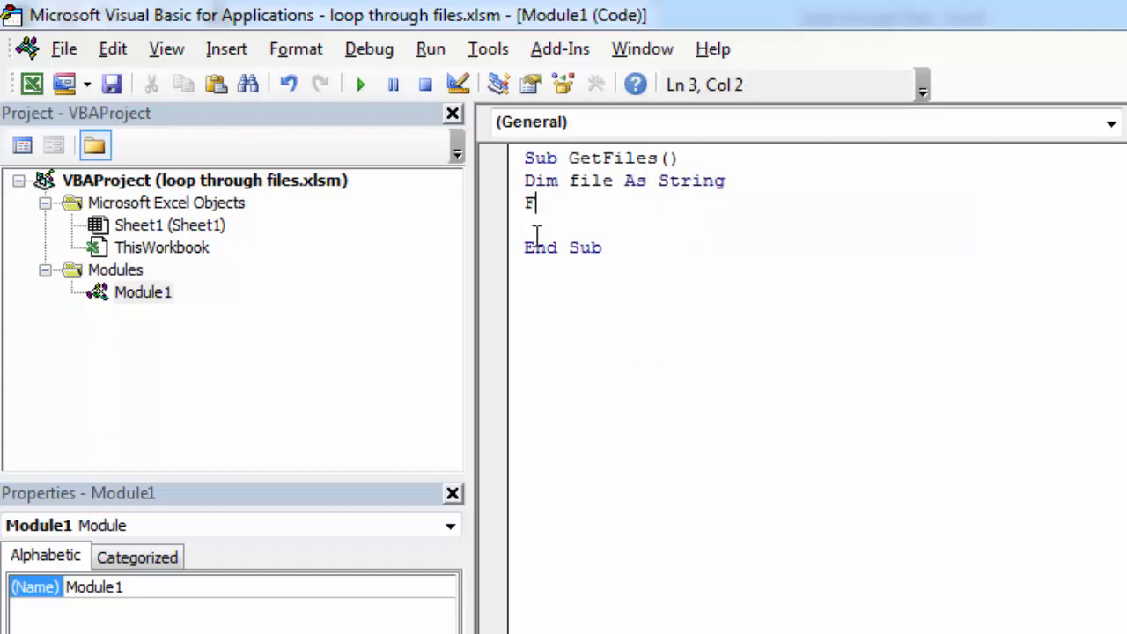
Write file = Dir("C:\Reports\ as the start of the folder lookup on line 3.
{"action": "type", "text": "ile="}
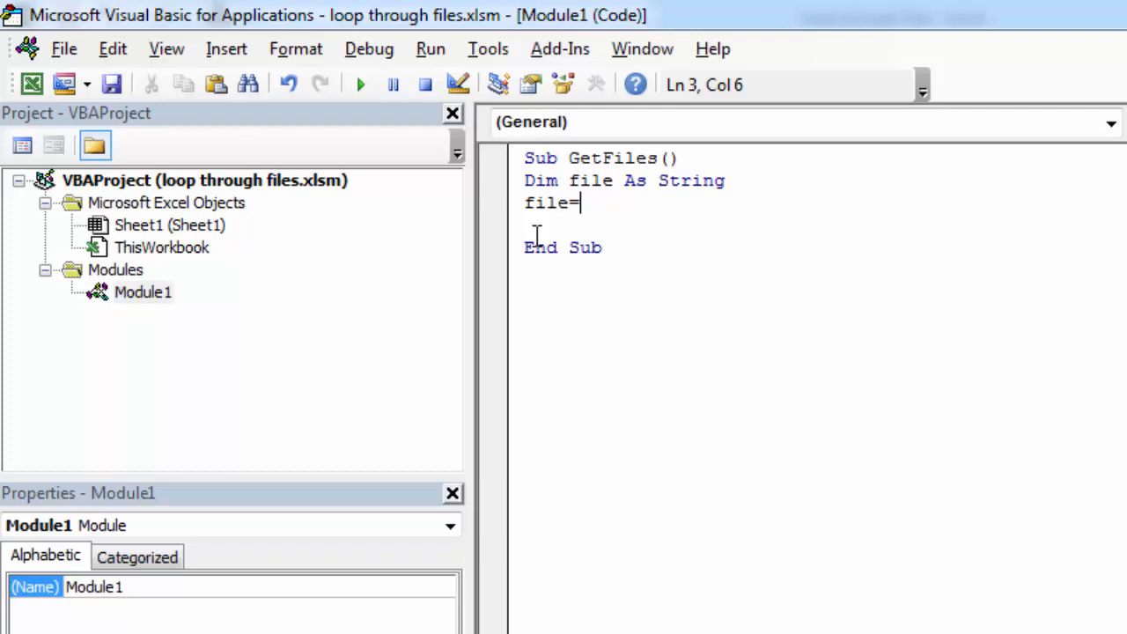
{"action": "type", "text": "Di"}
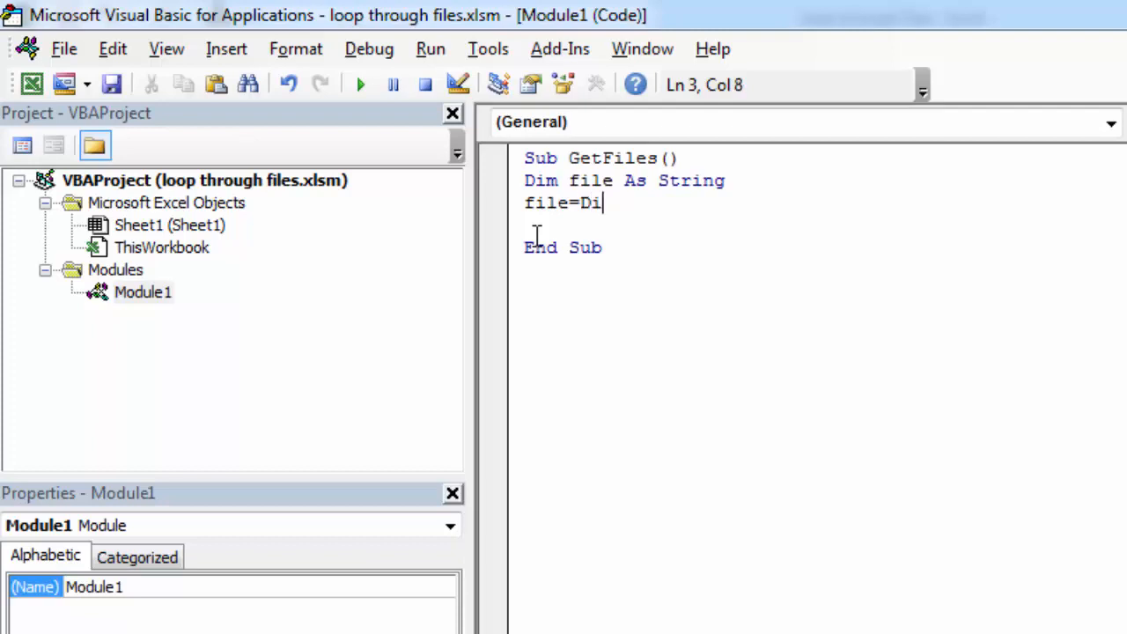
{"action": "type", "text": "r("}
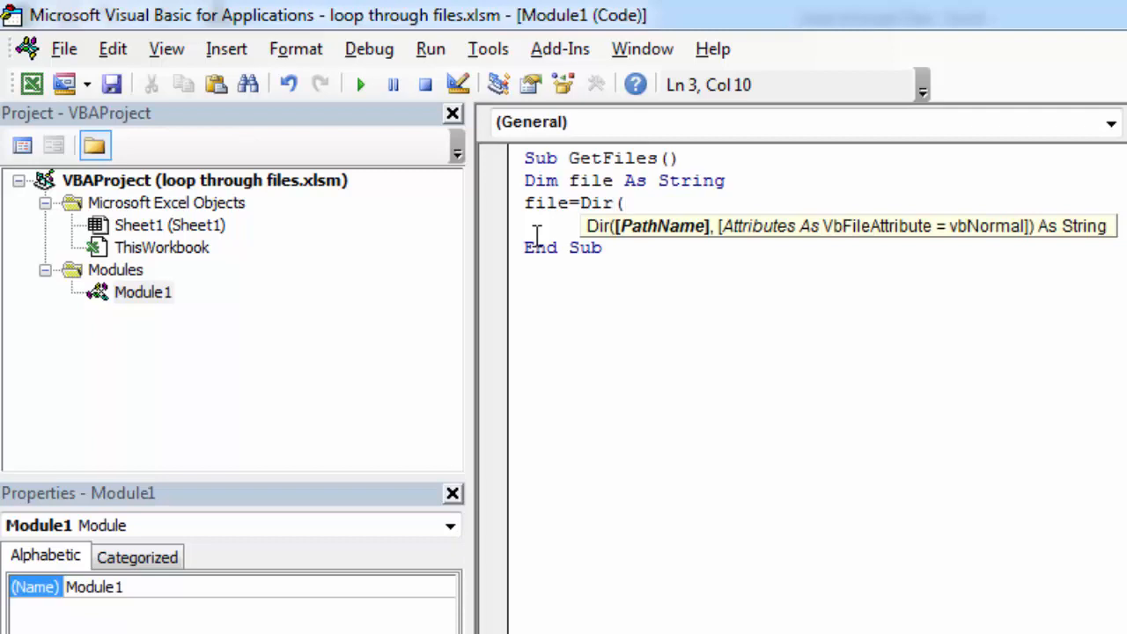
{"action": "type", "text": "\""}
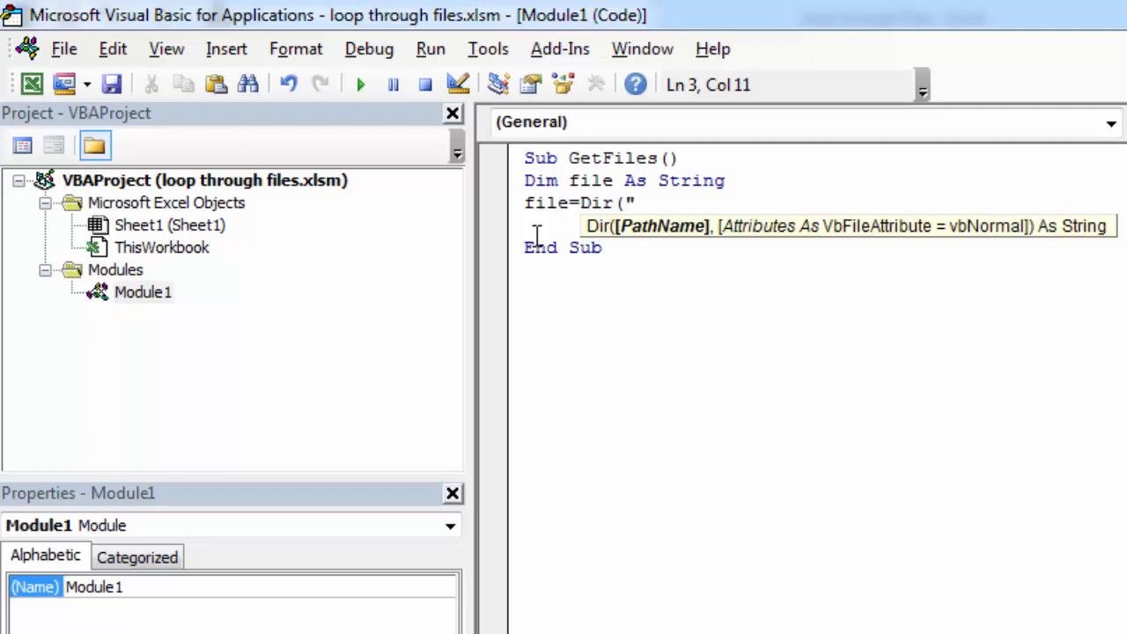
{"action": "type", "text": "X"}
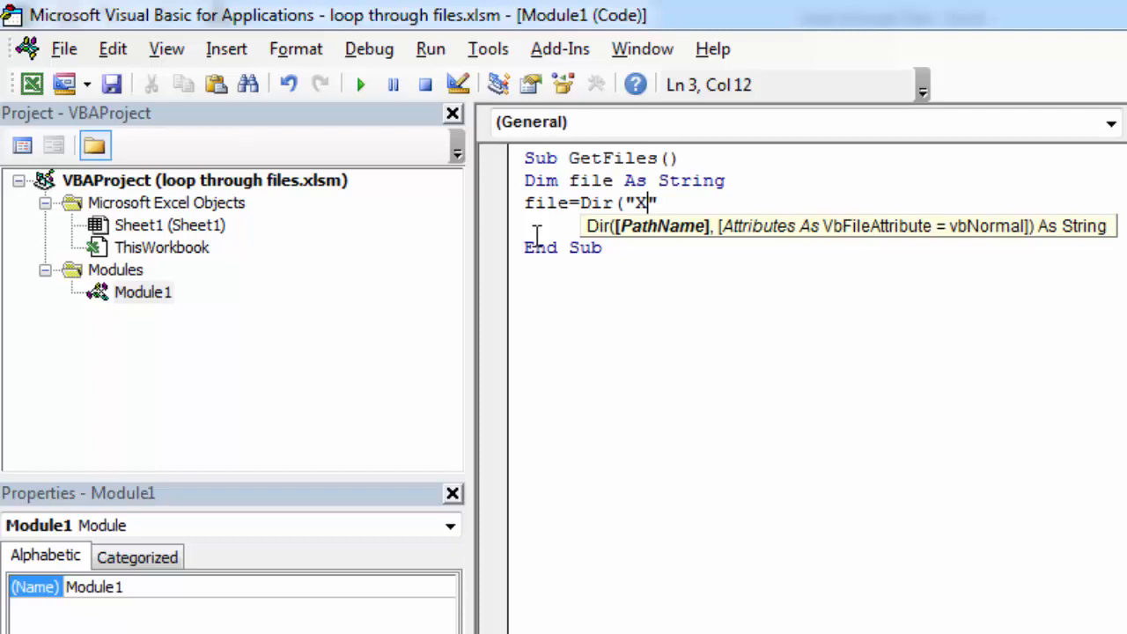
{"action": "type", "text": "C:"}
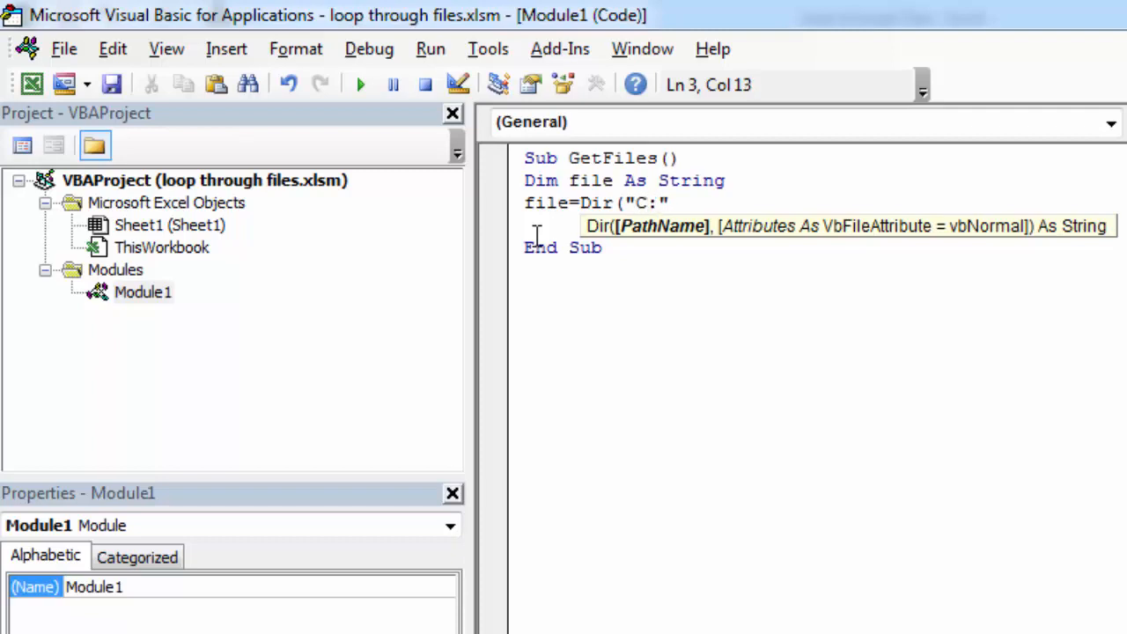
{"action": "type", "text": "\\Report"}
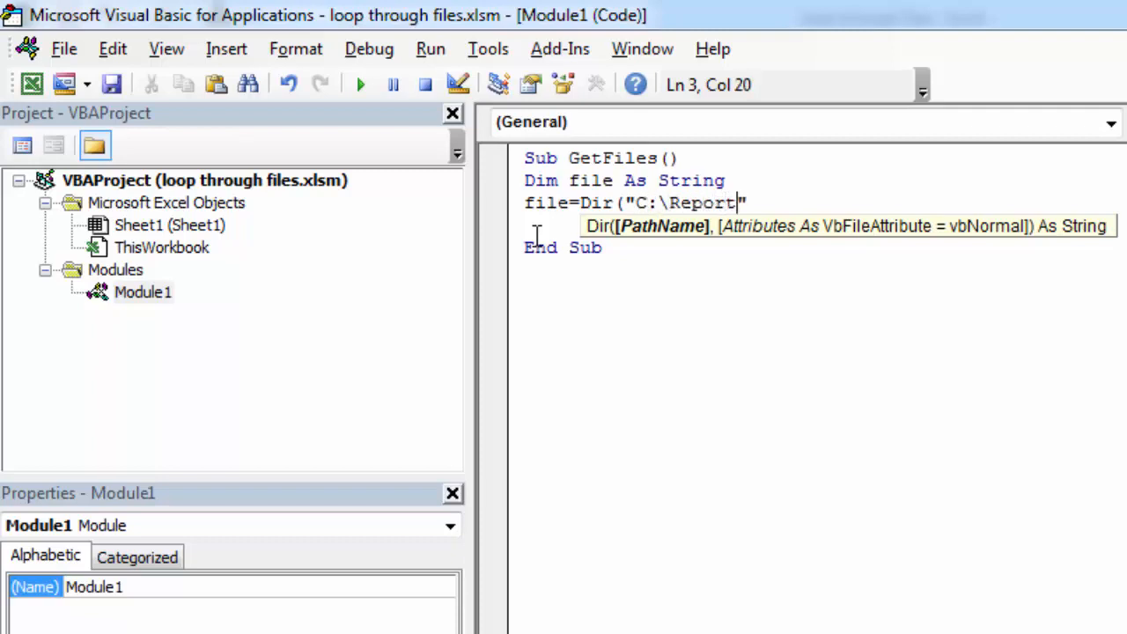
{"action": "type", "text": "s"}
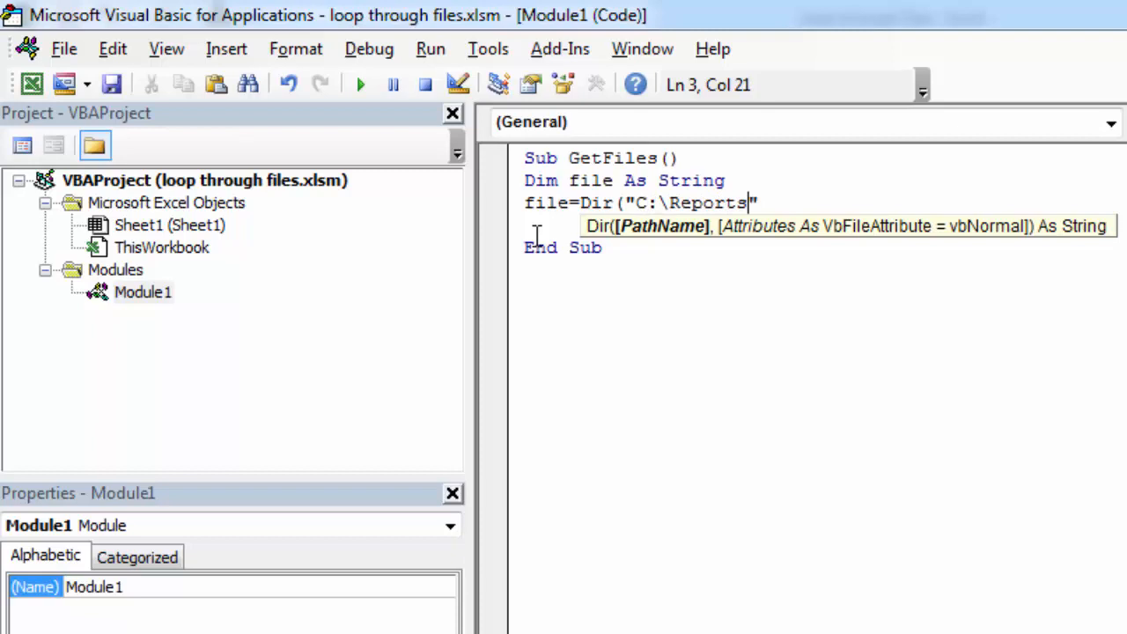
{"action": "type", "text": "\\"}
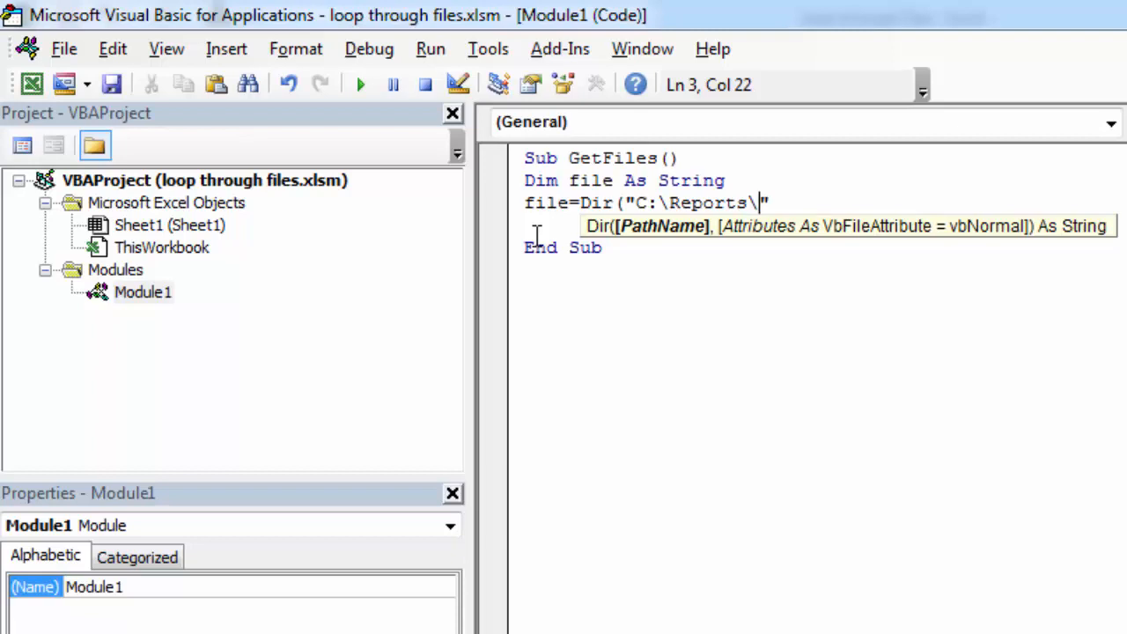
Finish the pattern as *.xl?? (fixing a doubled xl) and close Dir("C:\Reports\*.xl??").
{"action": "type", "text": "*"}
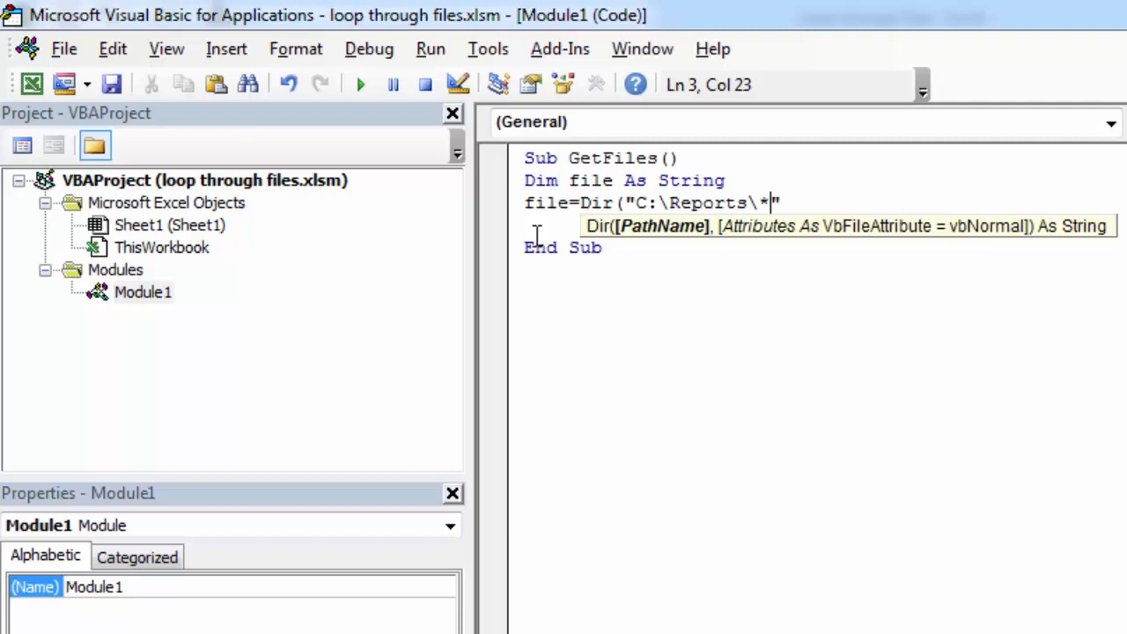
{"action": "type", "text": "."}
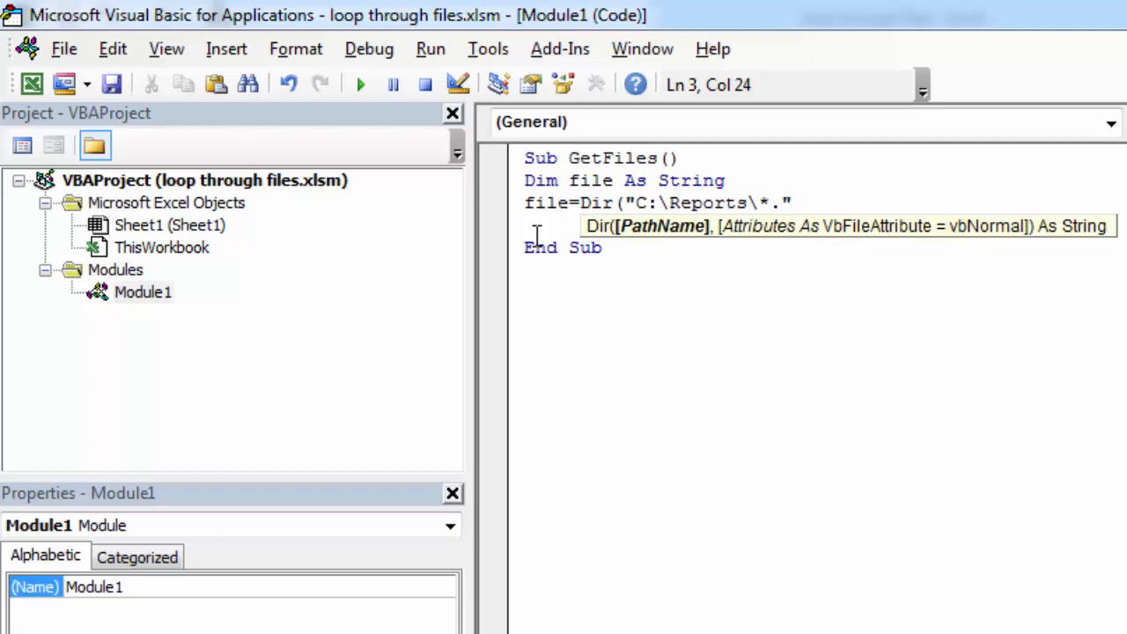
{"action": "type", "text": "xl"}
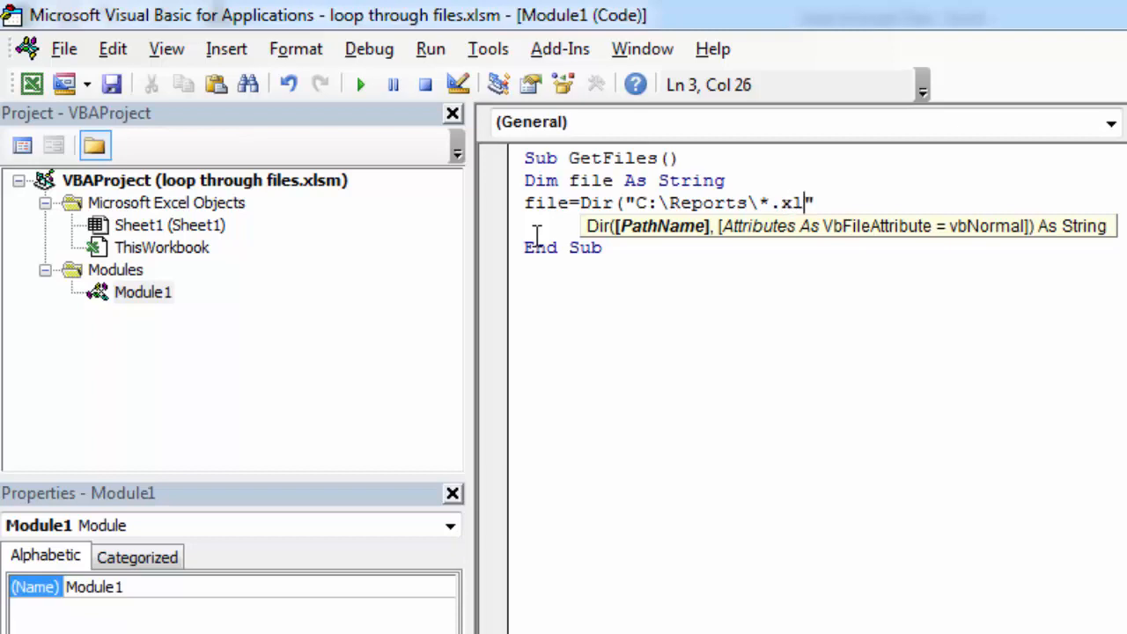
{"action": "type", "text": "xl"}
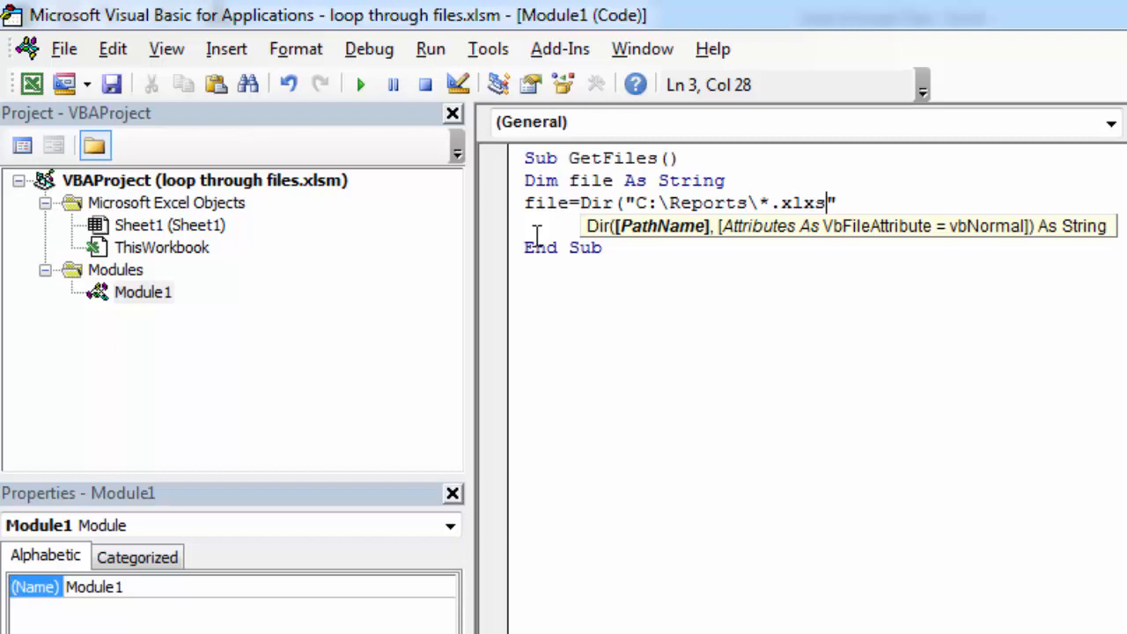
{"action": "key", "text": "BackSpace"}
{"action": "type", "text": "t"}
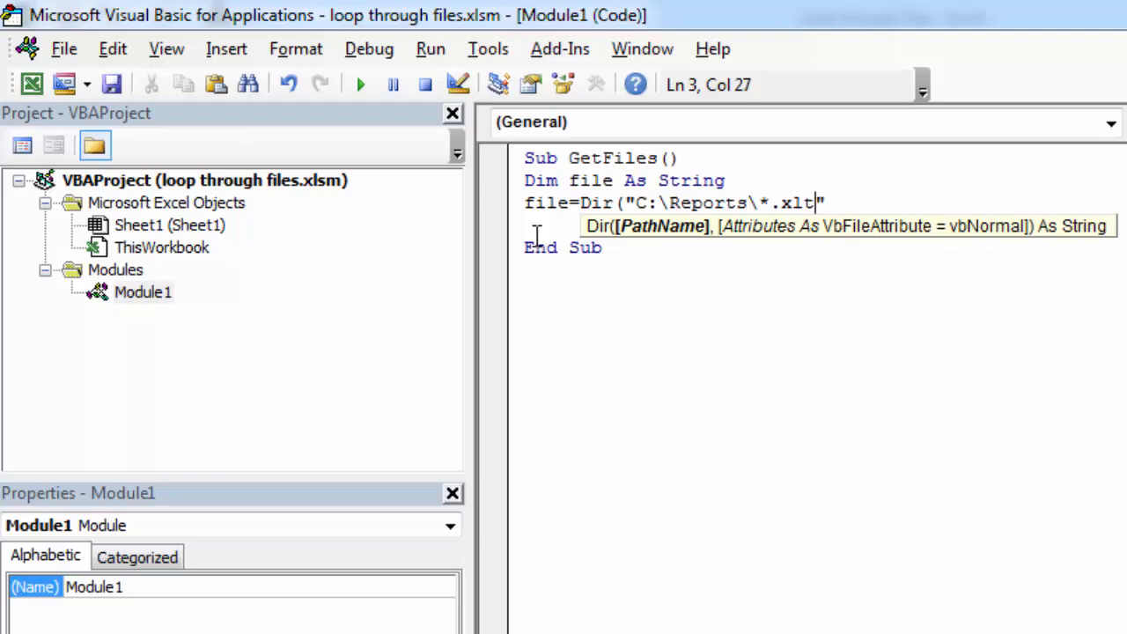
{"action": "key", "text": "Backspace"}
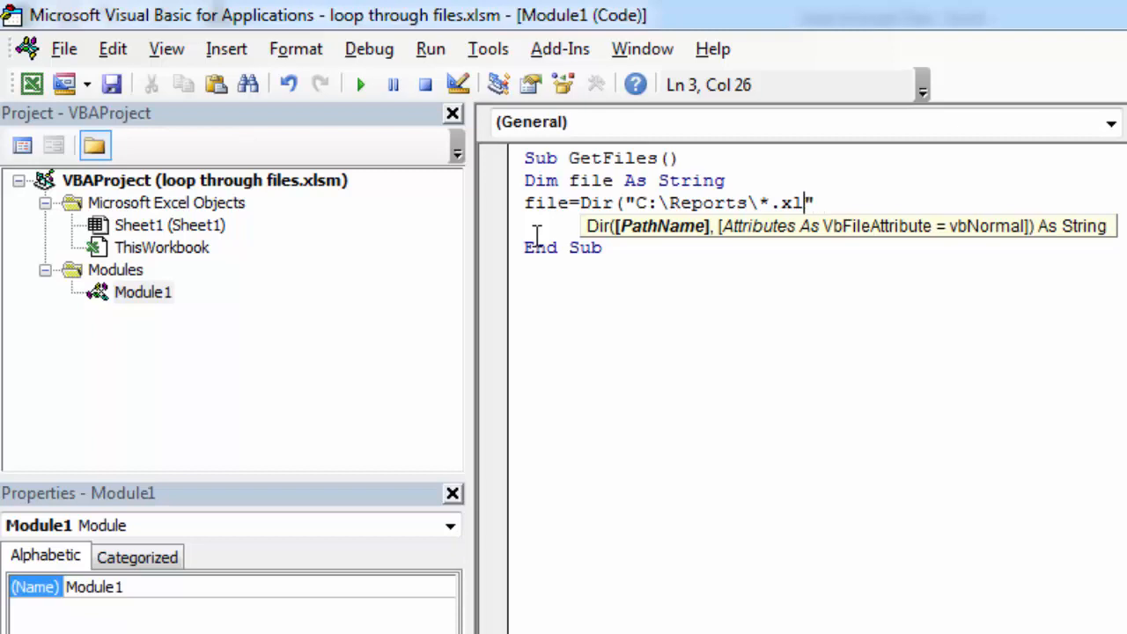
{"action": "type", "text": "?"}
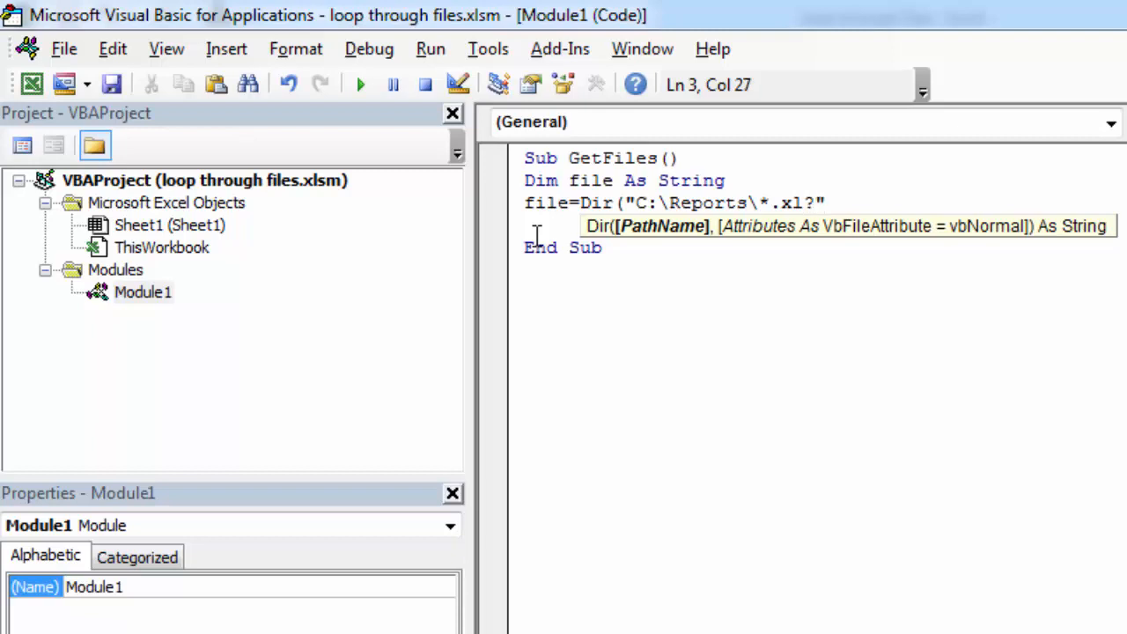
{"action": "type", "text": "?"}
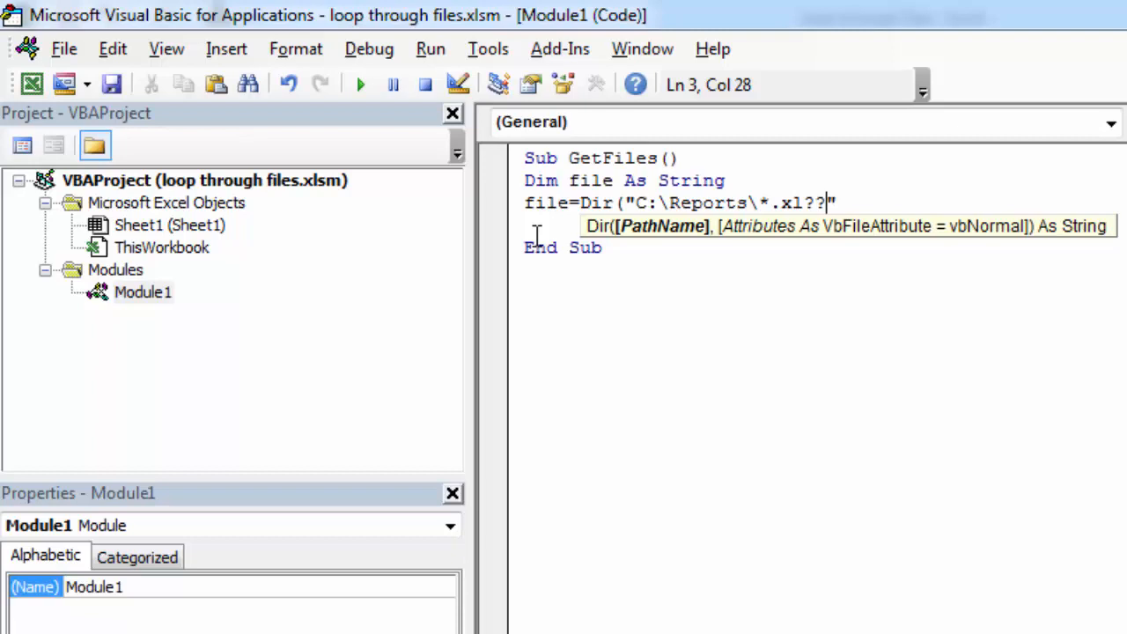
{"action": "type", "text": ")"}
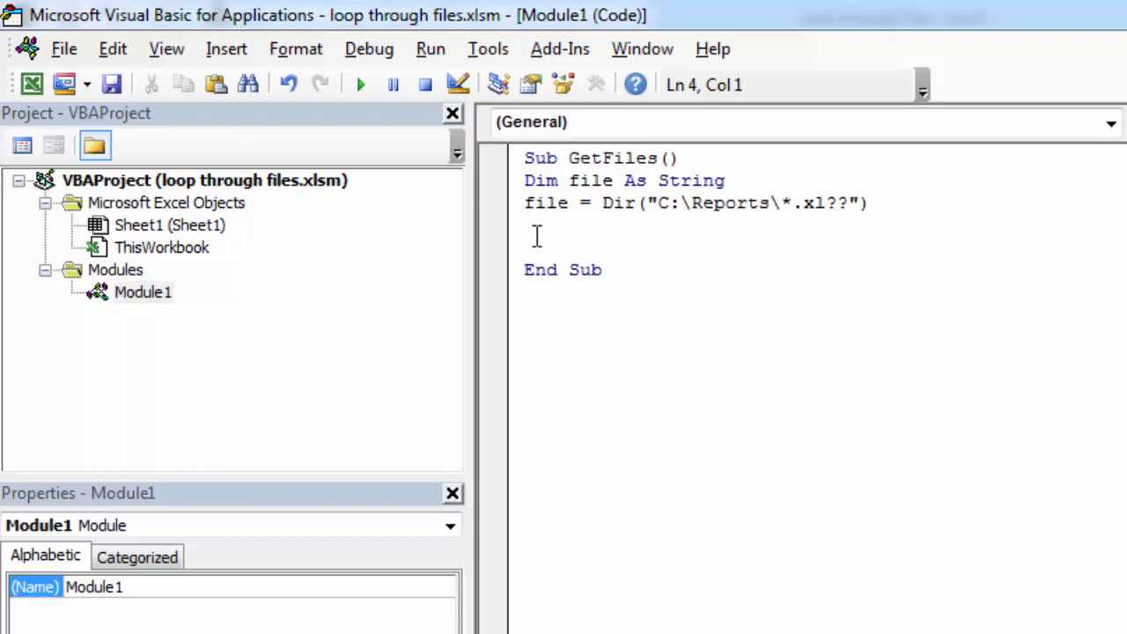
Add a Do While file <> "" … Loop block and position inside its empty body.
{"action": "type", "text": "Do Whi"}
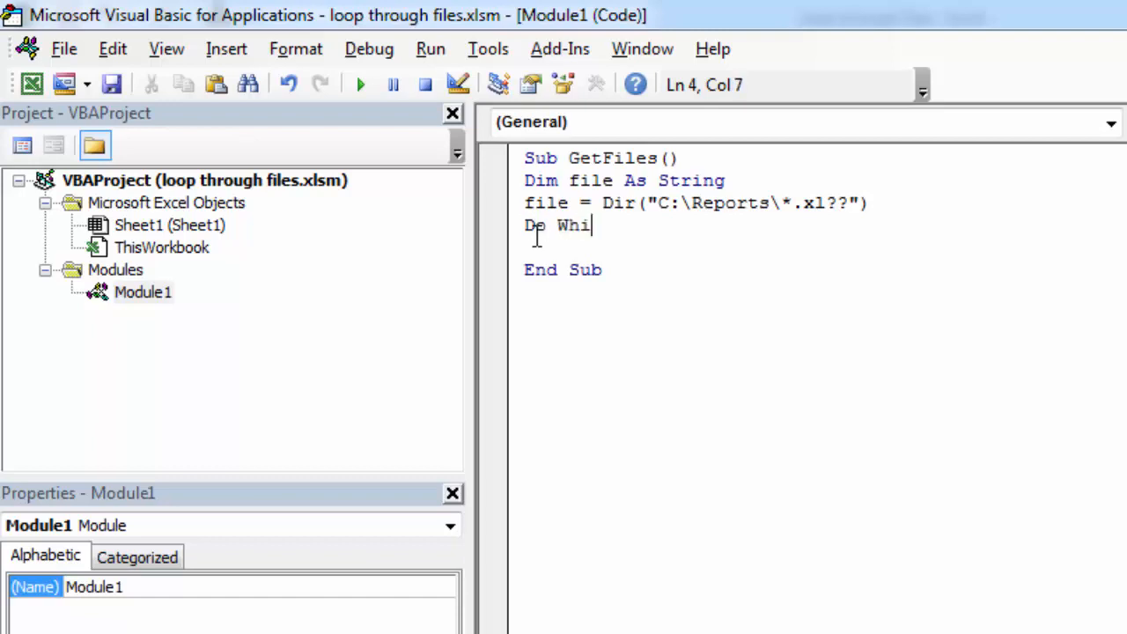
{"action": "type", "text": "le file"}
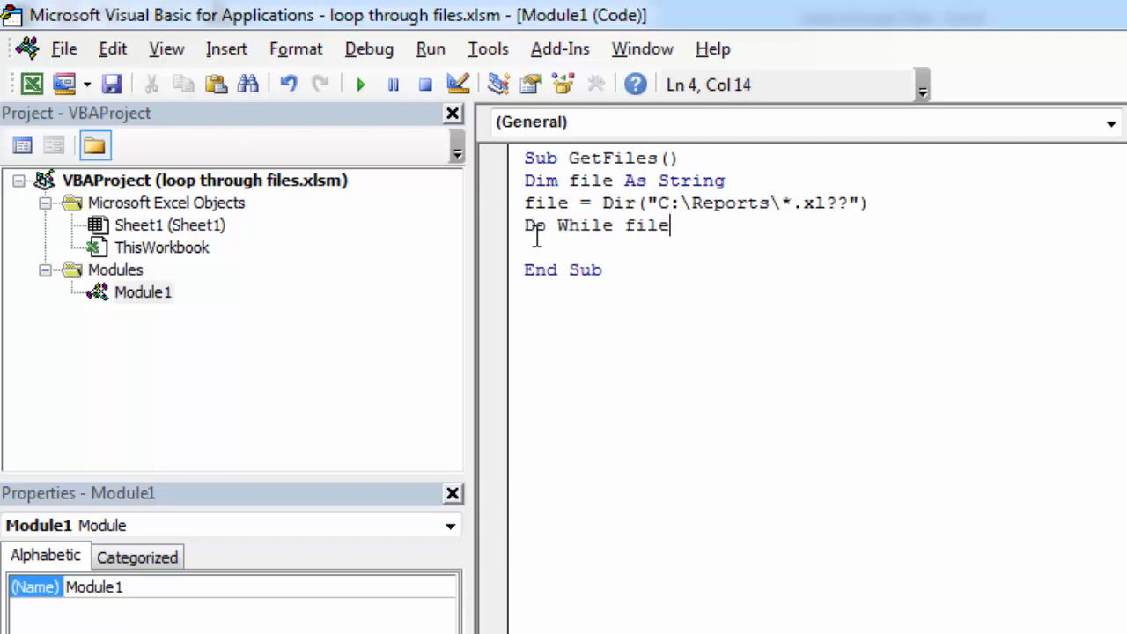
{"action": "type", "text": "<>"}
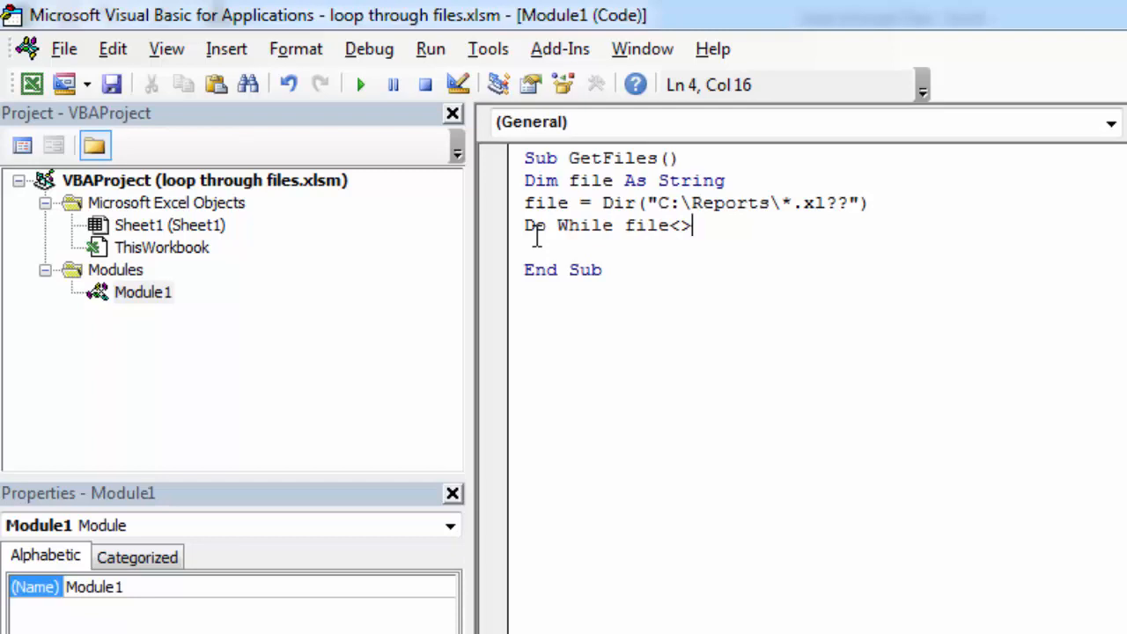
{"action": "type", "text": "\"\""}
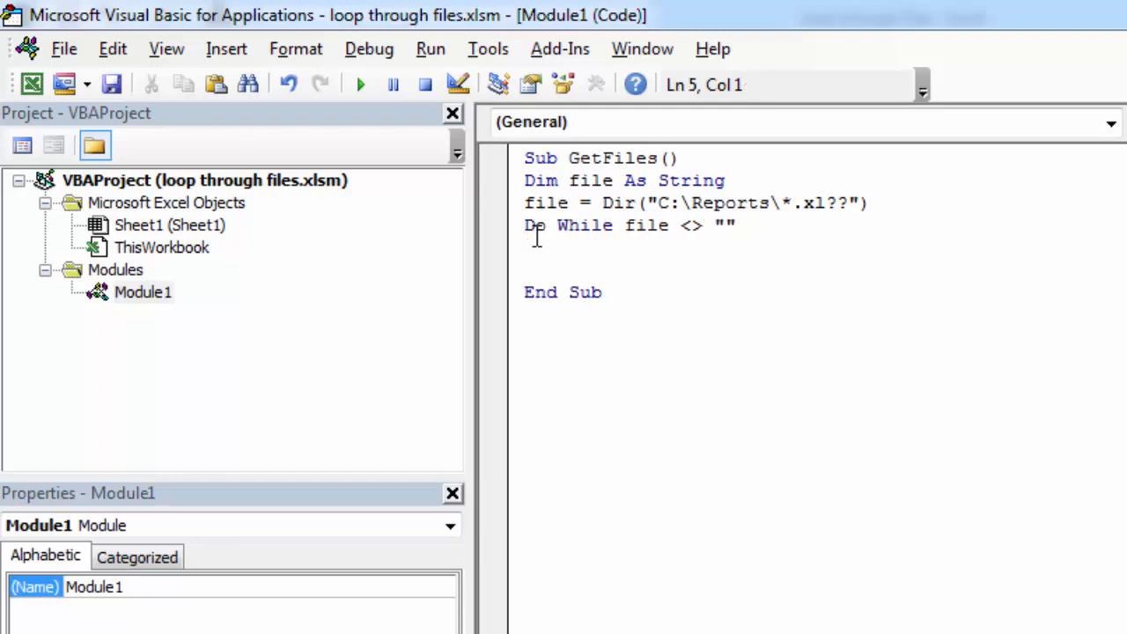
{"action": "type", "text": "loop"}
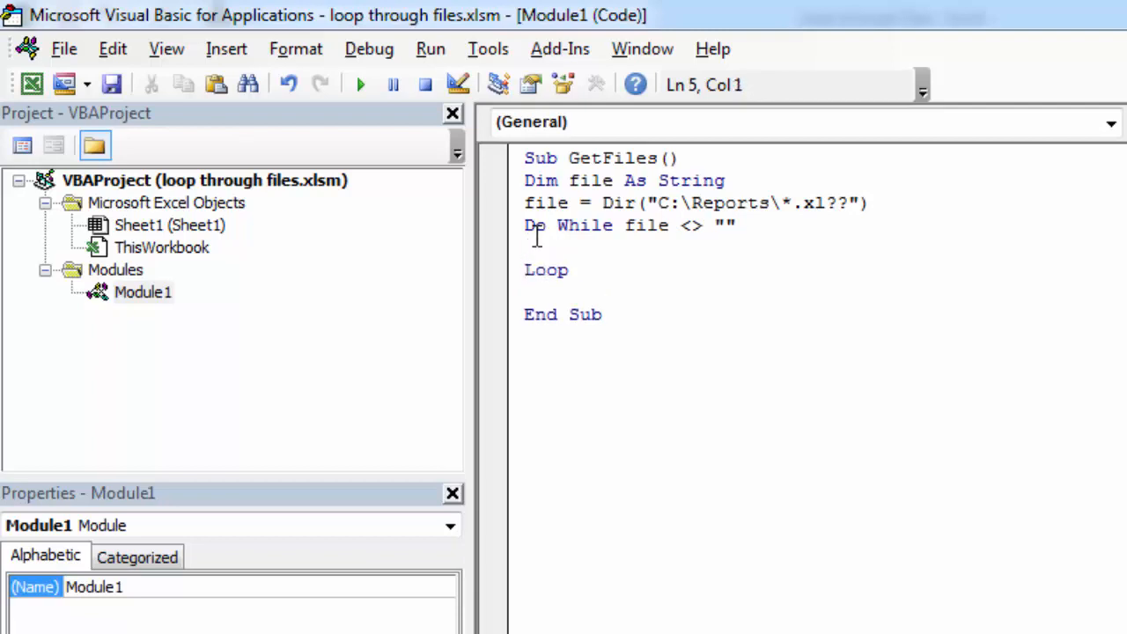
{"action": "left_click", "coordinate": [527, 247]}
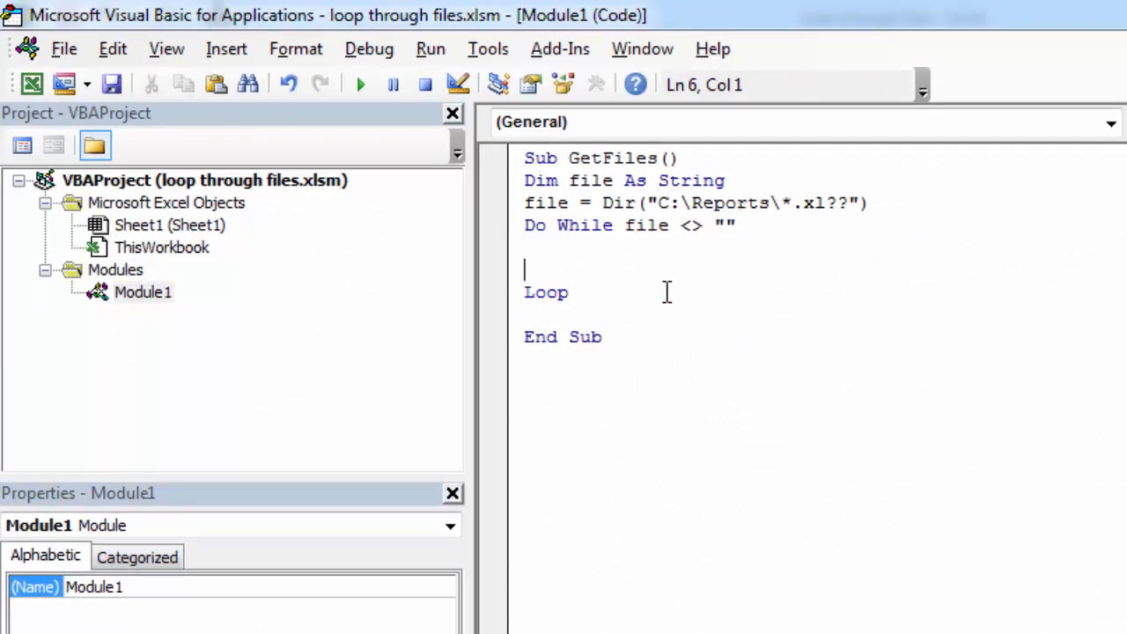
End the loop body with file = Dir() to fetch the next file name.
{"action": "type", "text": "f"}
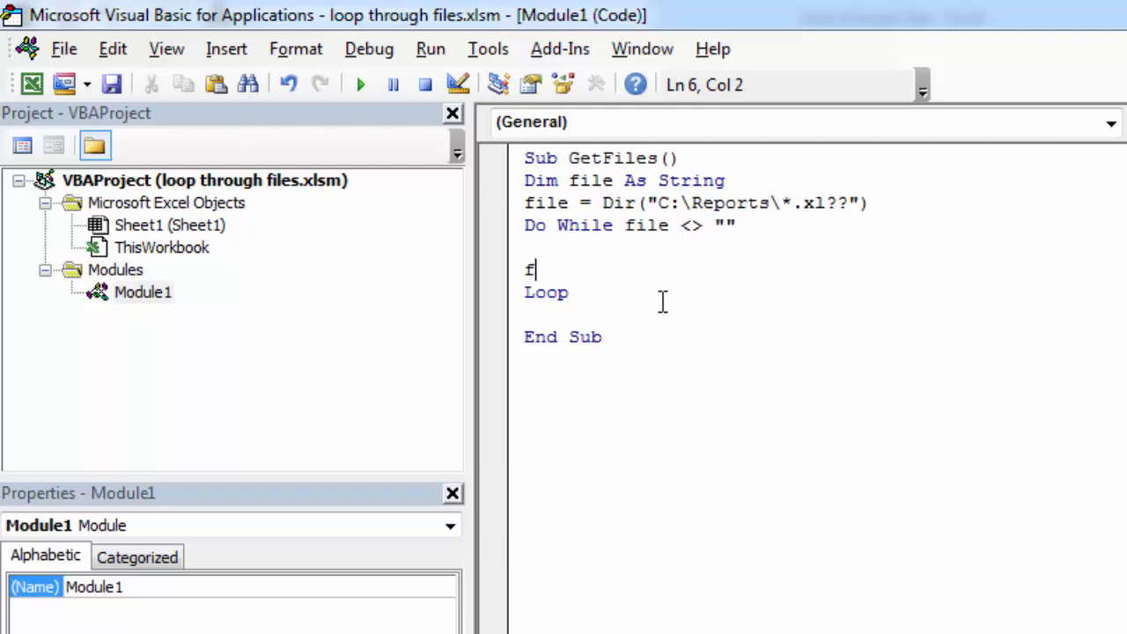
{"action": "type", "text": "ile=D"}
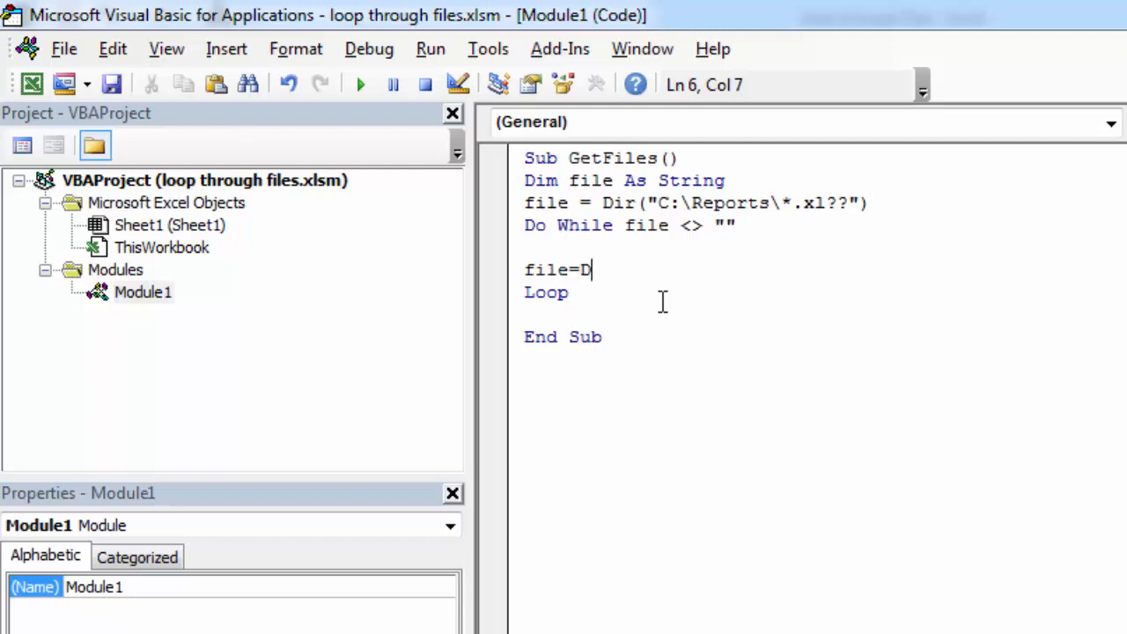
{"action": "type", "text": "ir("}
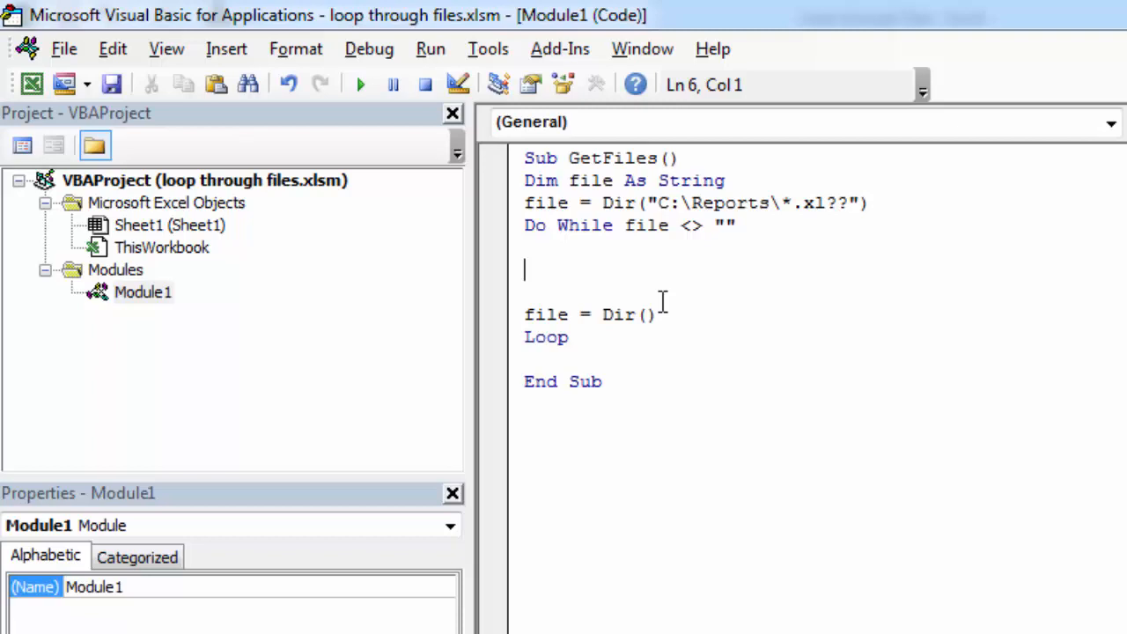
Start a Cells(row, line inside the loop, which raises an Expected: expression error.
{"action": "type", "text": "c"}
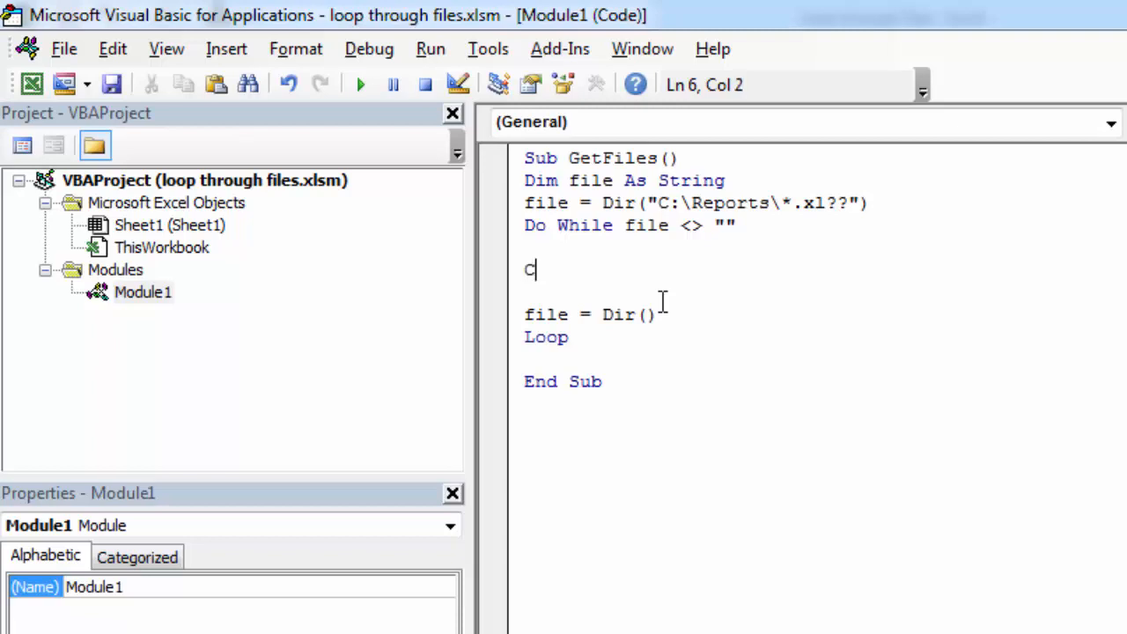
{"action": "type", "text": "ells"}
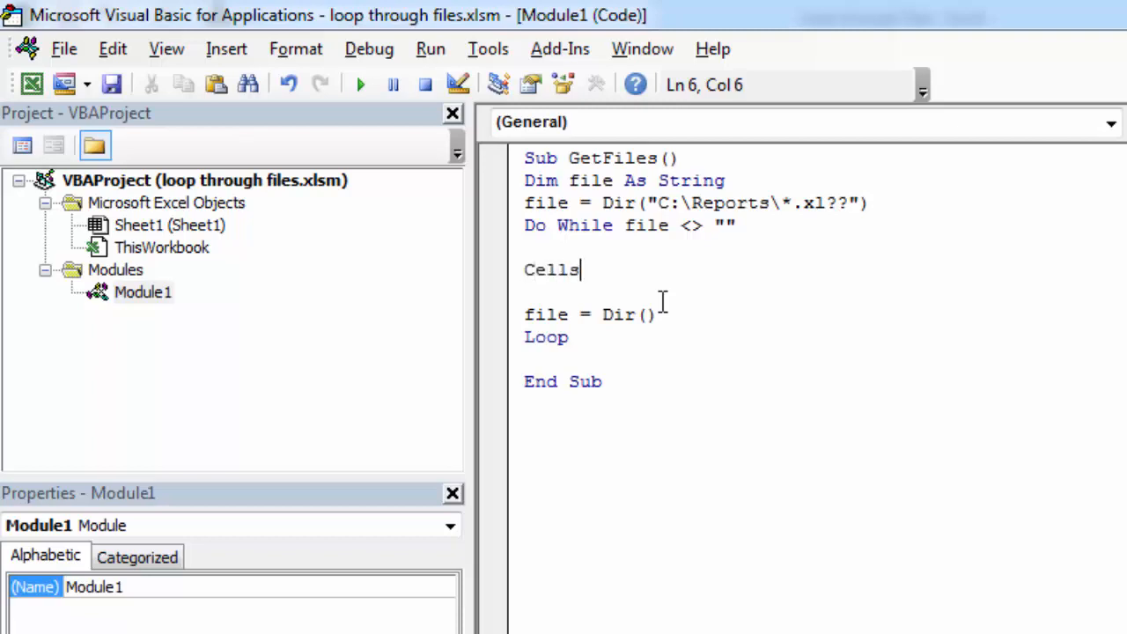
{"action": "type", "text": "("}
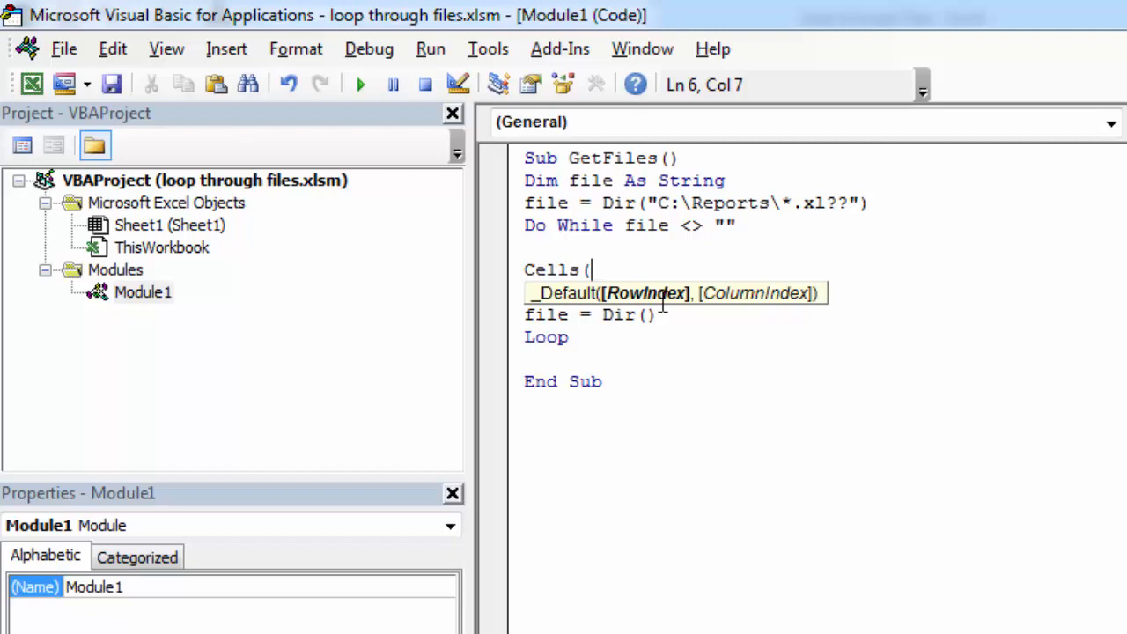
{"action": "type", "text": "ro"}
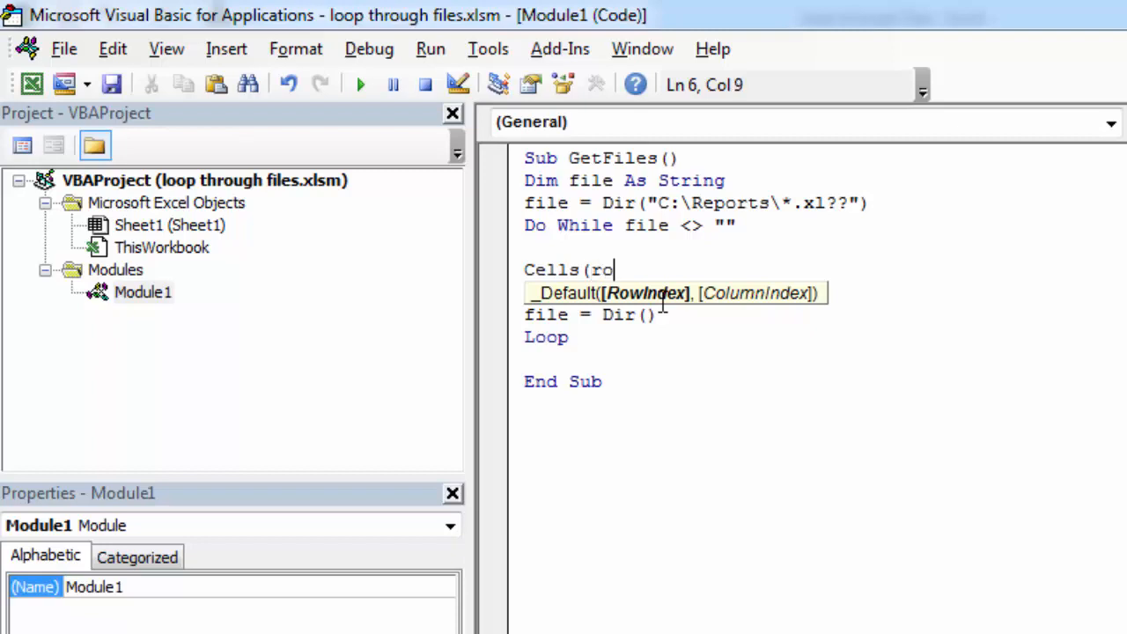
{"action": "type", "text": "w,"}
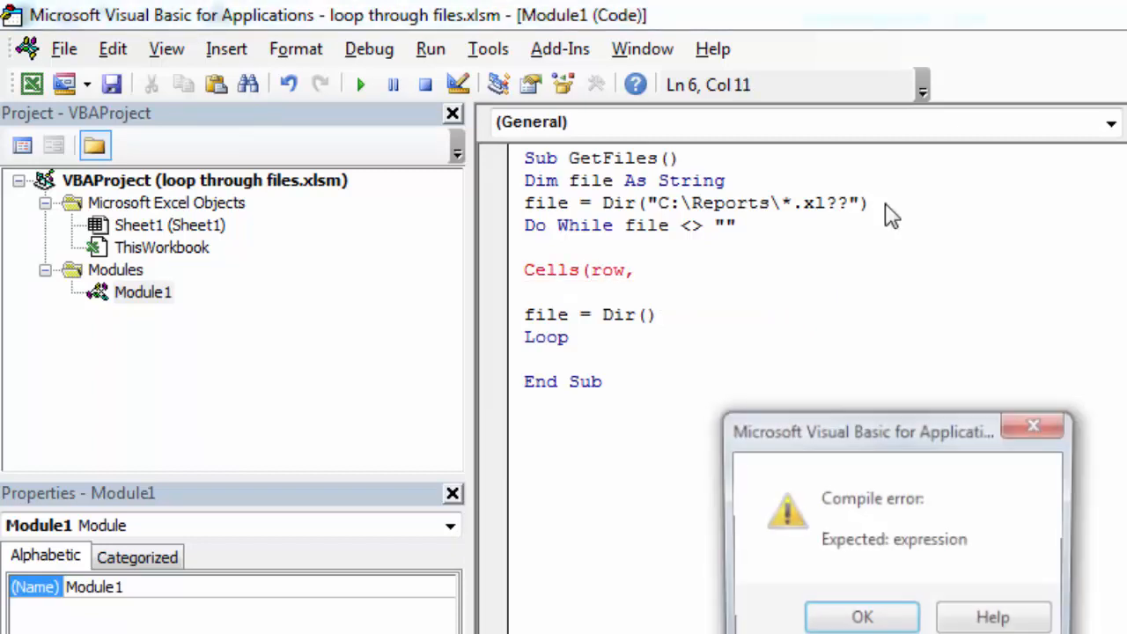
Dismiss the error, declare Dim row As Integer and set row = 1 above the loop.
{"action": "left_click", "coordinate": [862, 616]}
{"action": "type", "text": "Dim row as"}
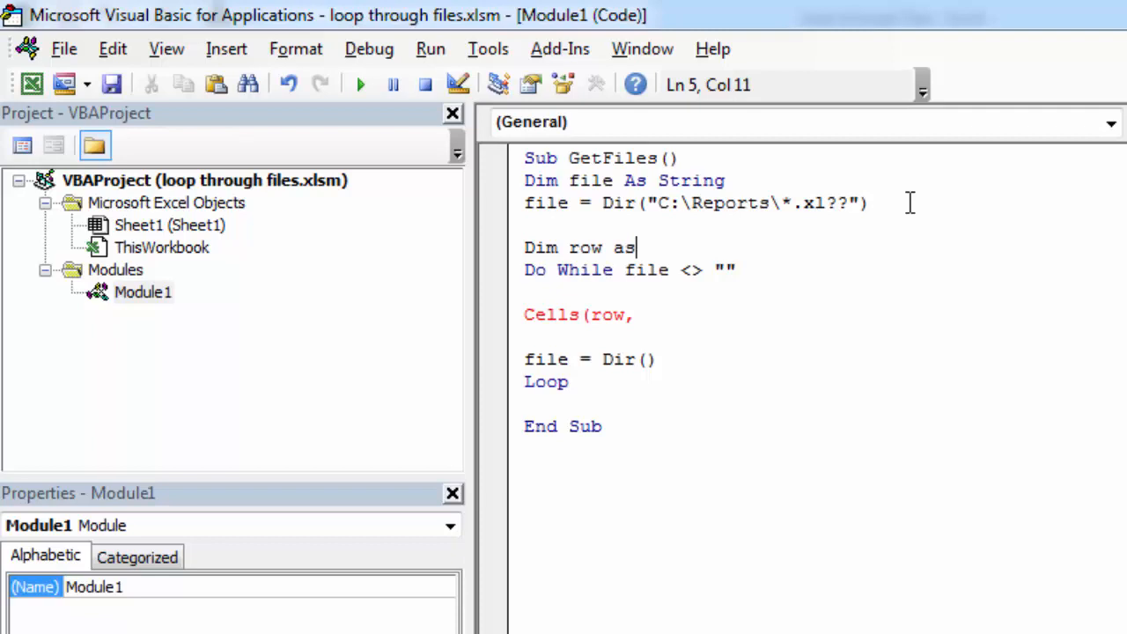
{"action": "type", "text": "inte"}
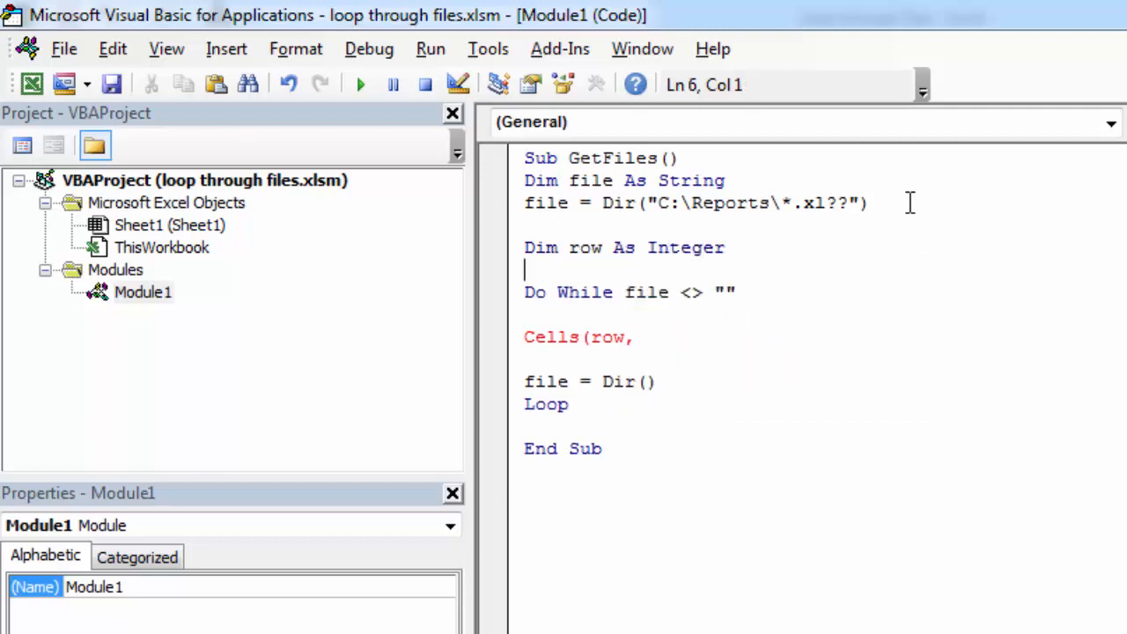
{"action": "type", "text": "row"}
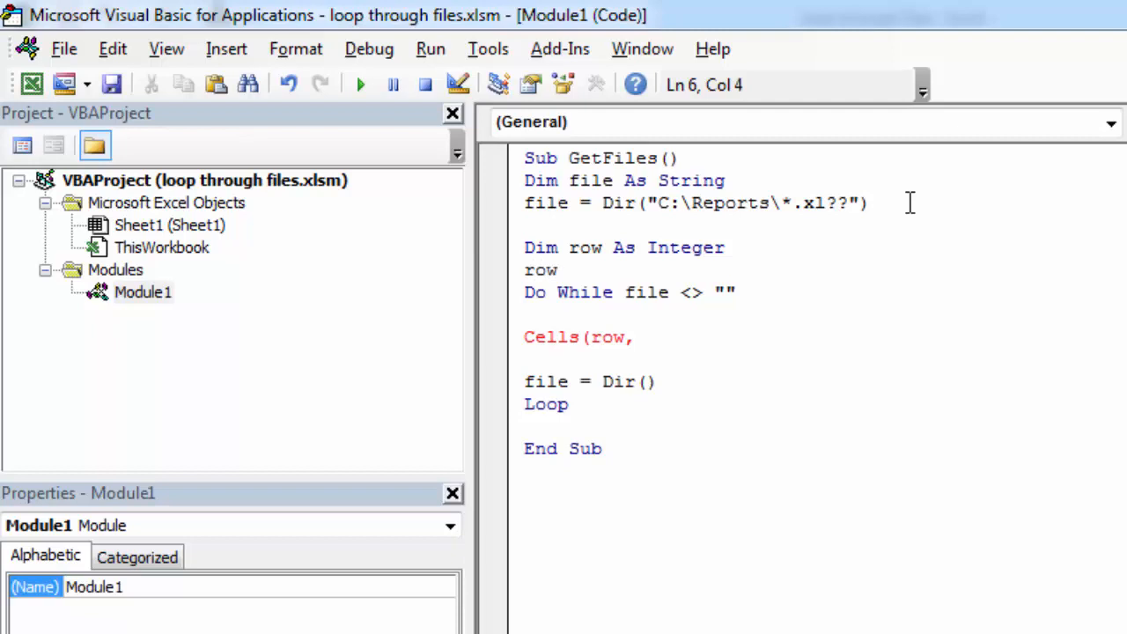
{"action": "type", "text": "= 1"}
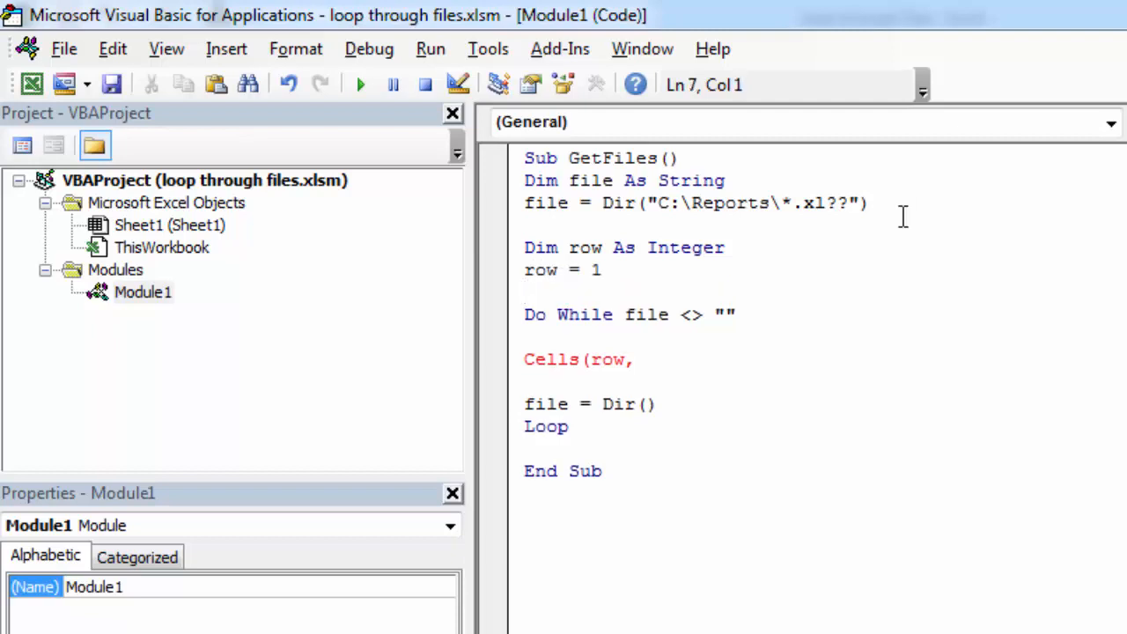
Complete the loop line as Cells(row, 1) = file.
{"action": "type", "text": "1"}
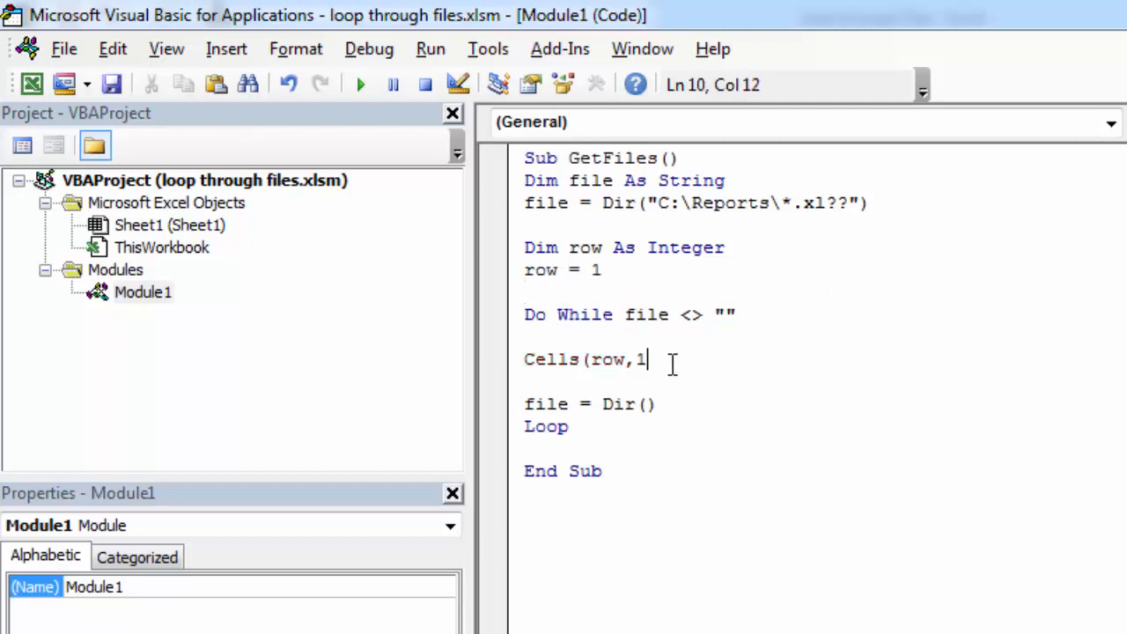
{"action": "type", "text": ")"}
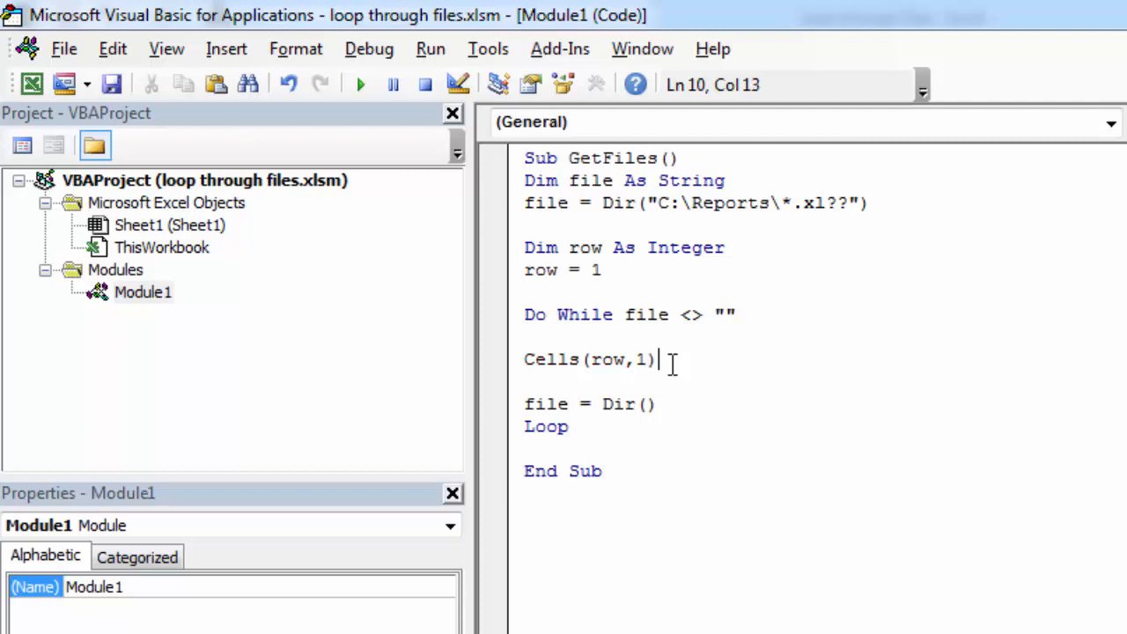
{"action": "type", "text": "=F"}
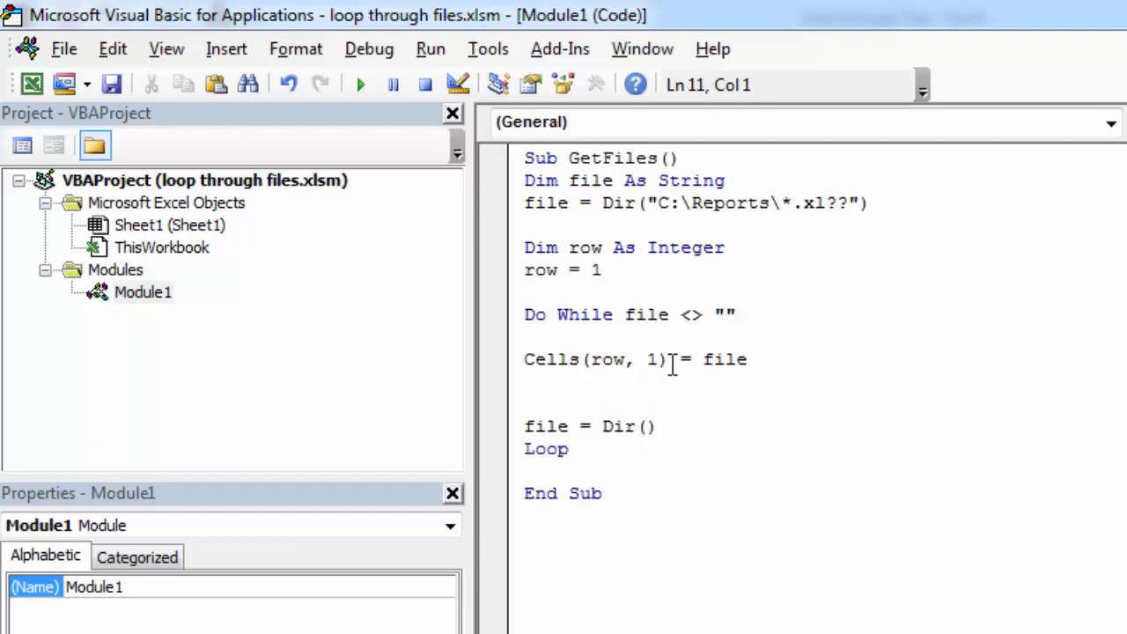
Add row = row + increment inside the loop before file = Dir().
{"action": "type", "text": "r"}
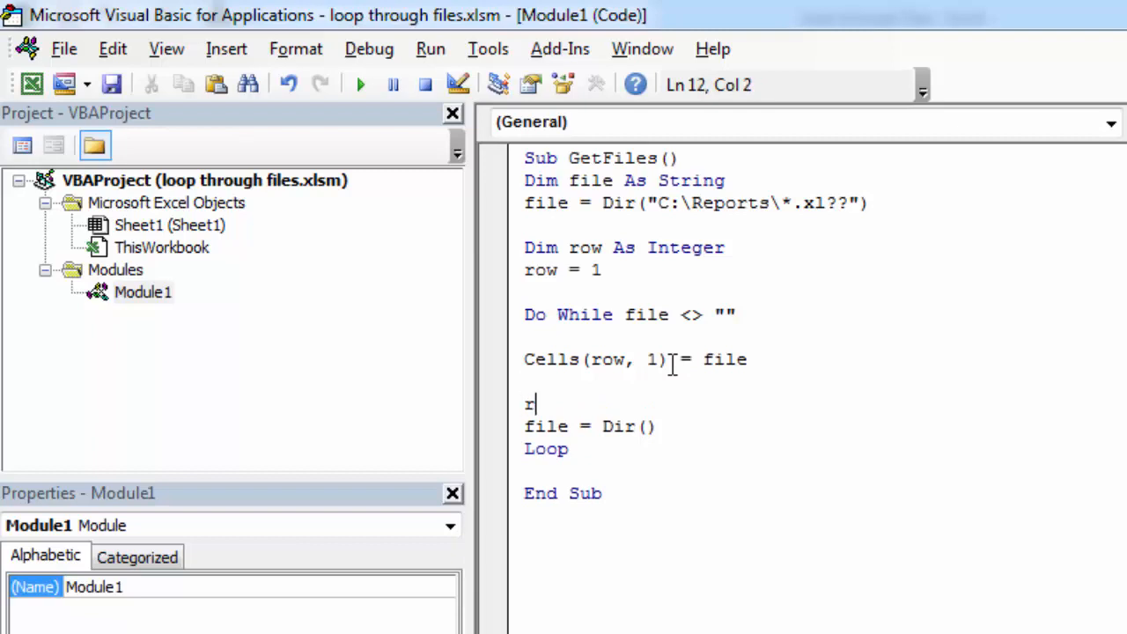
{"action": "type", "text": "ow="}
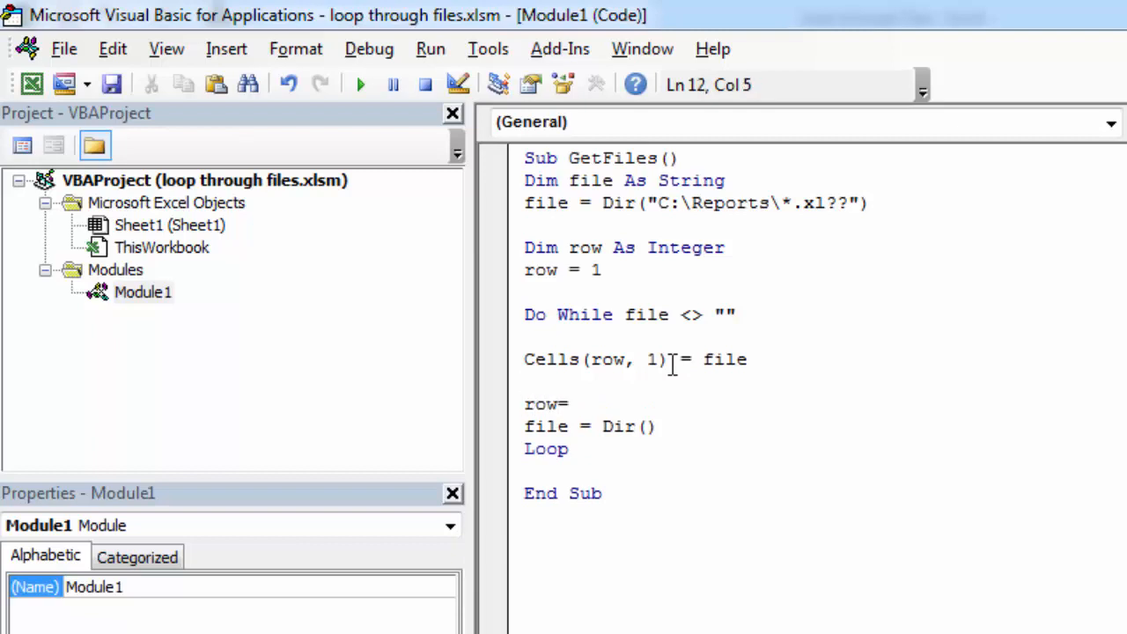
{"action": "type", "text": "row"}
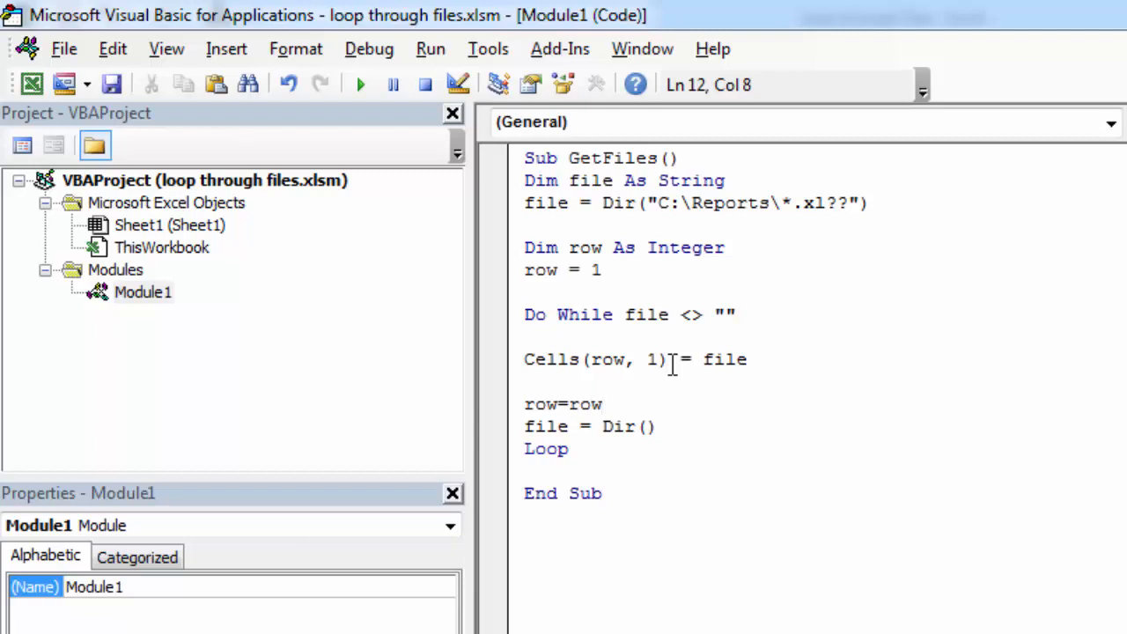
{"action": "type", "text": "+"}
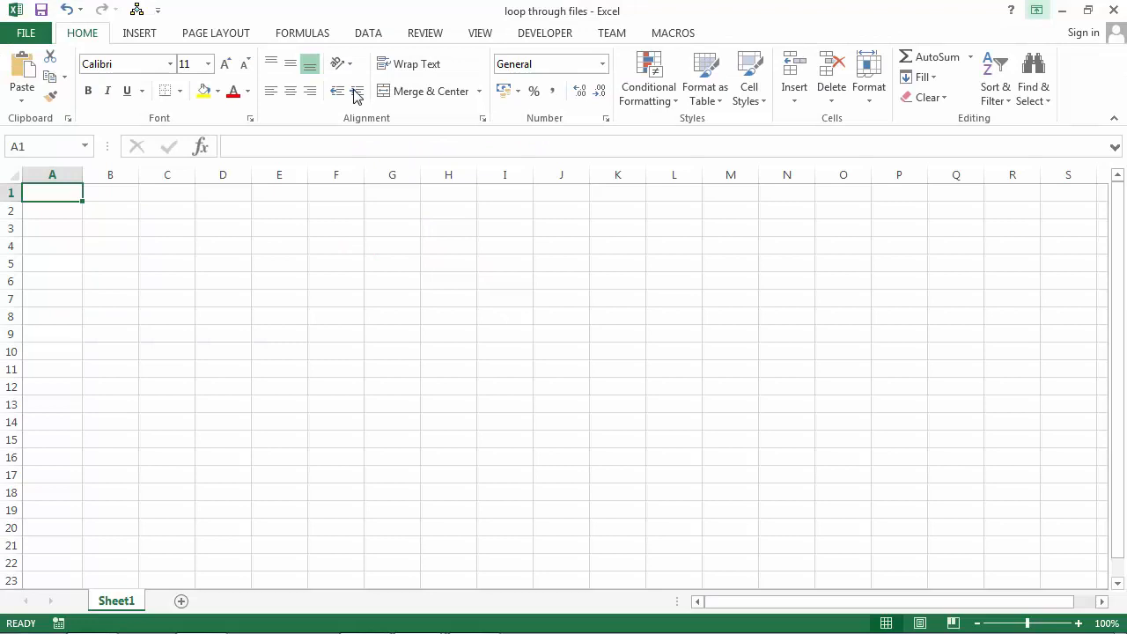
Run GetFiles from the Developer tab so column A lists the Nov 2014 workbooks, then reopen Reports.
{"action": "left_click", "coordinate": [545, 33]}
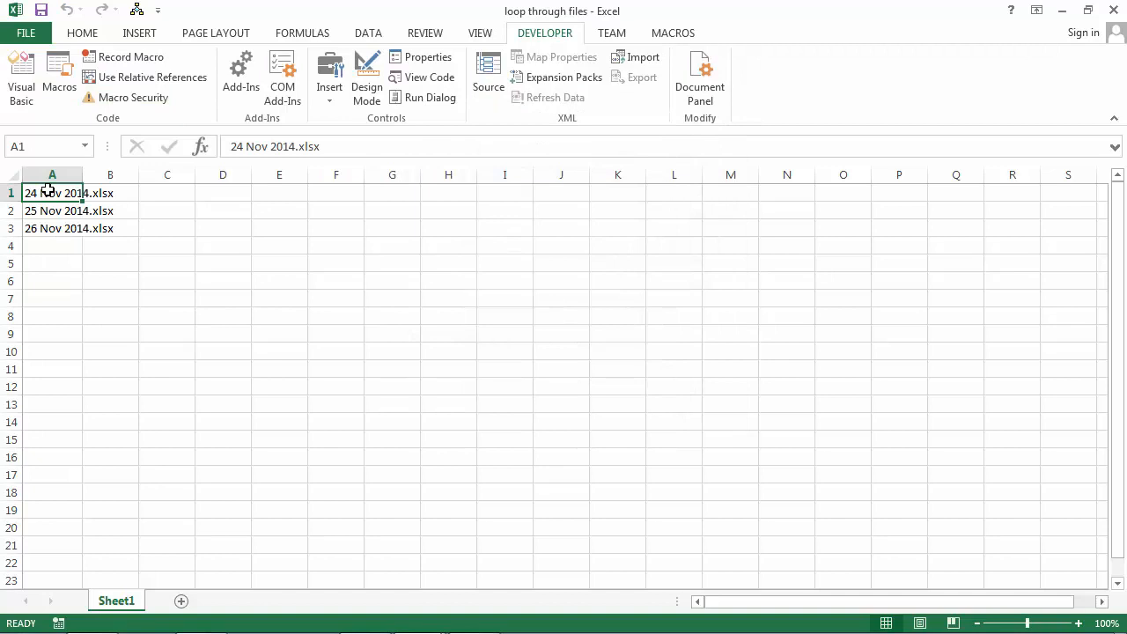
{"action": "mouse_move", "coordinate": [481, 375]}
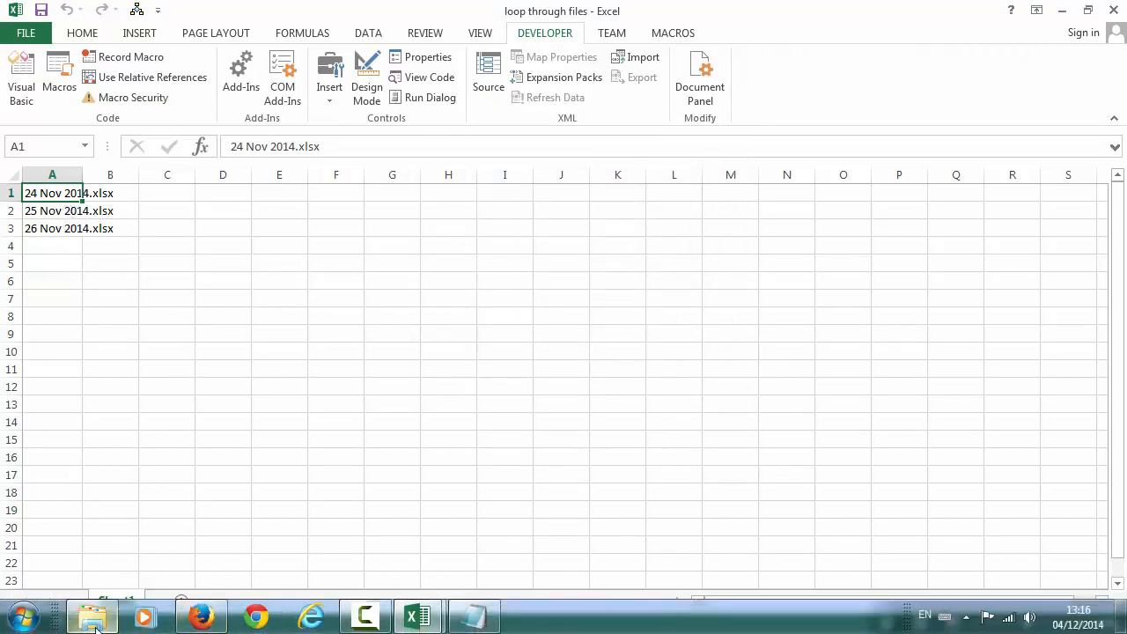
{"action": "left_click", "coordinate": [92, 615]}
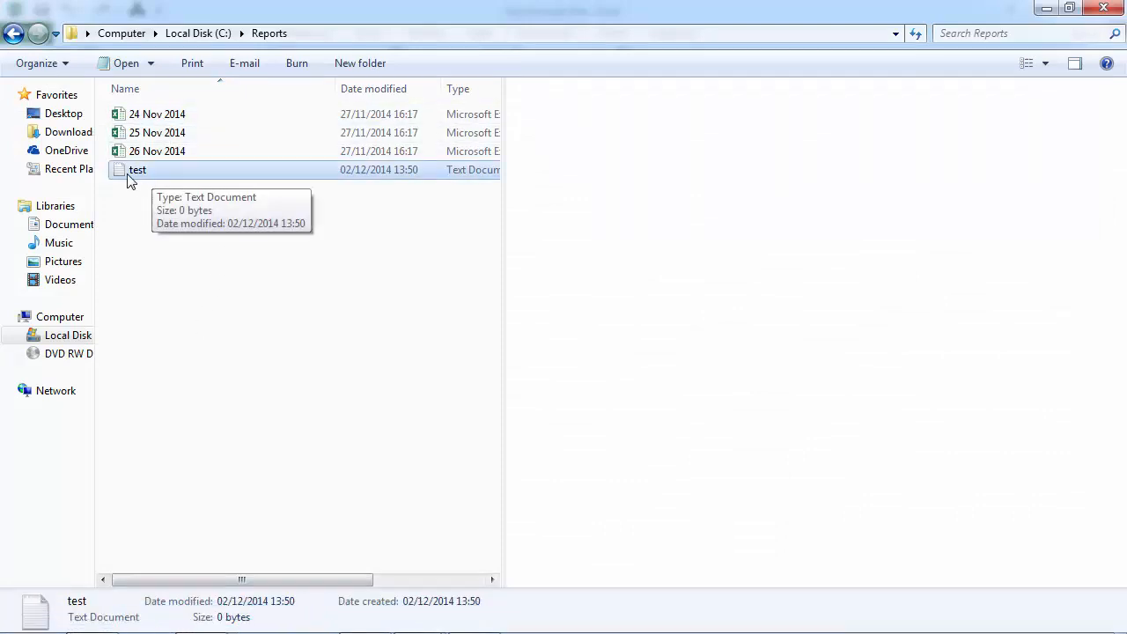
{"action": "mouse_move", "coordinate": [309, 221]}
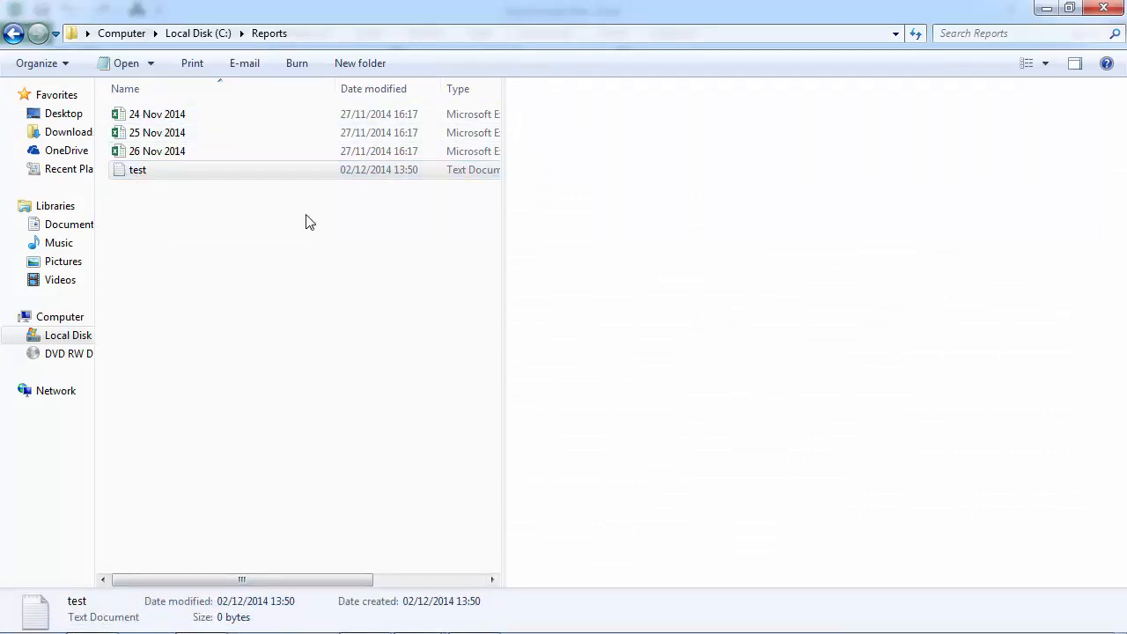